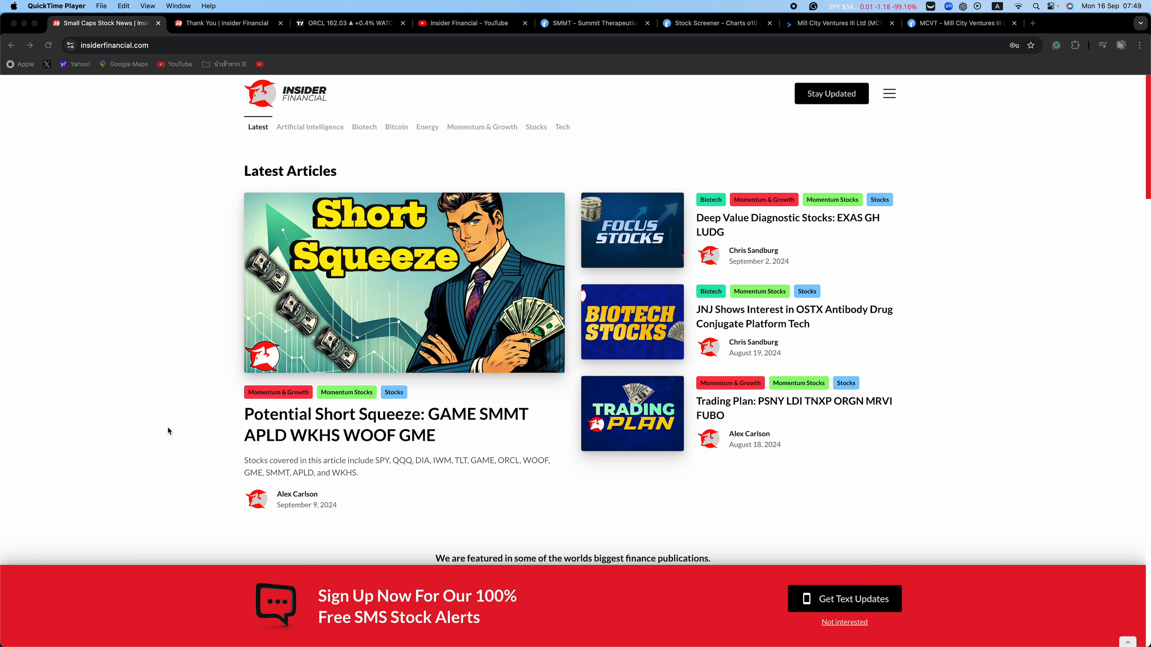
mouse_move(644, 184)
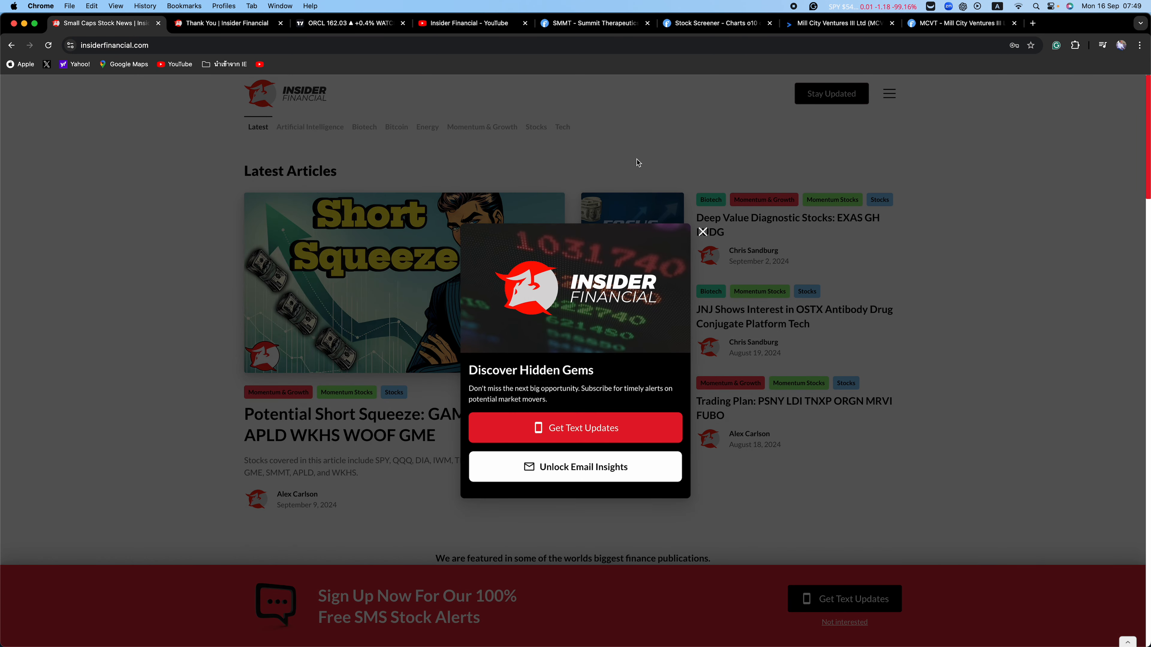
mouse_move(436, 248)
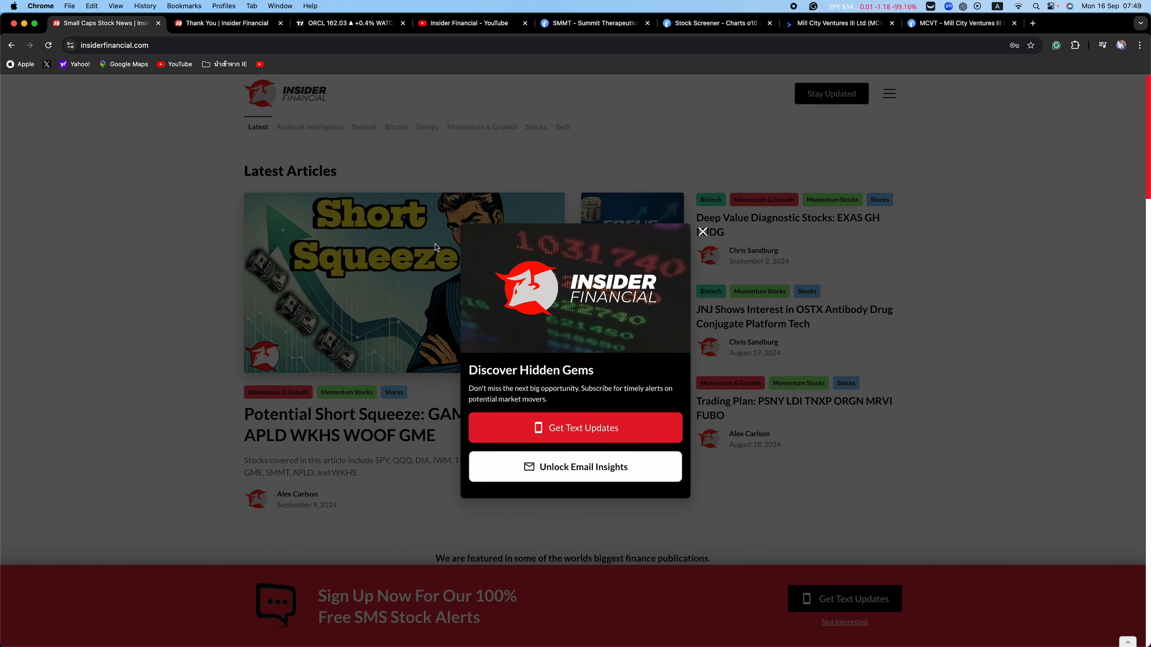
mouse_move(300, 104)
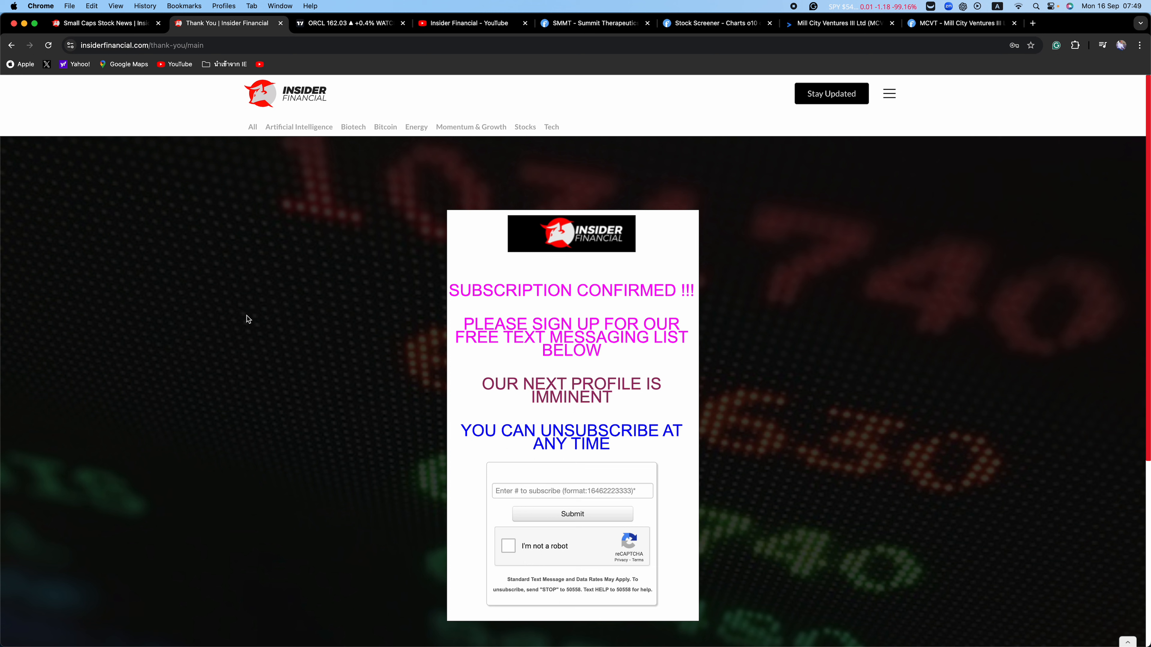
mouse_move(400, 442)
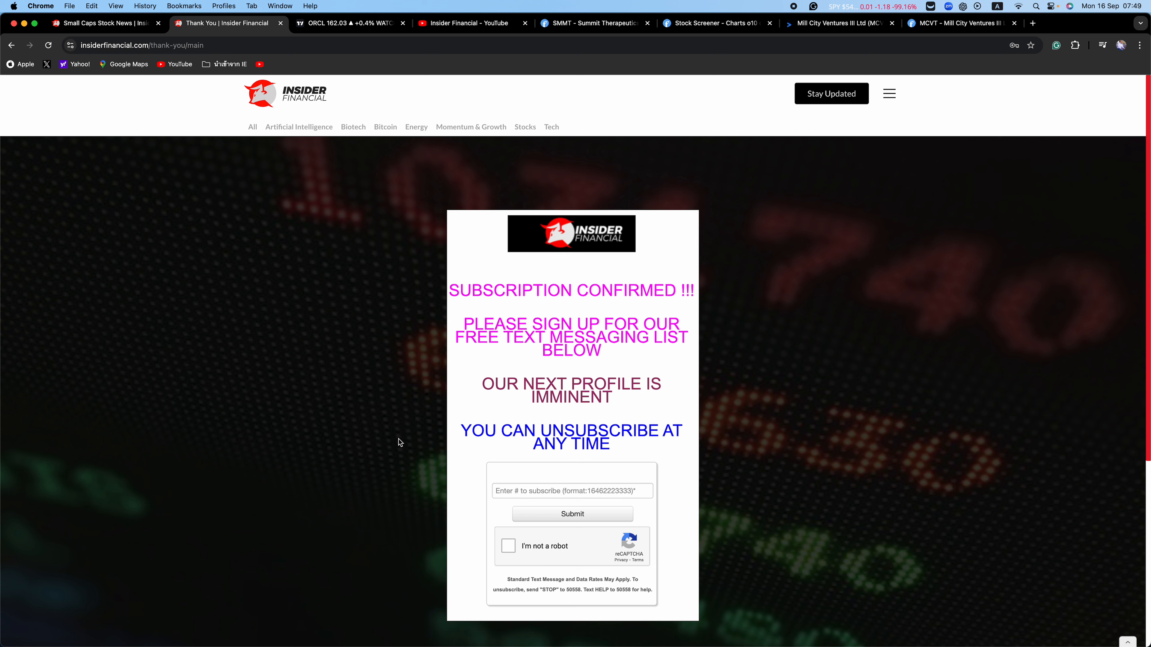
Return to the Insider Financial home page, then bring up the TradingView Oracle charts
left_click(572, 491)
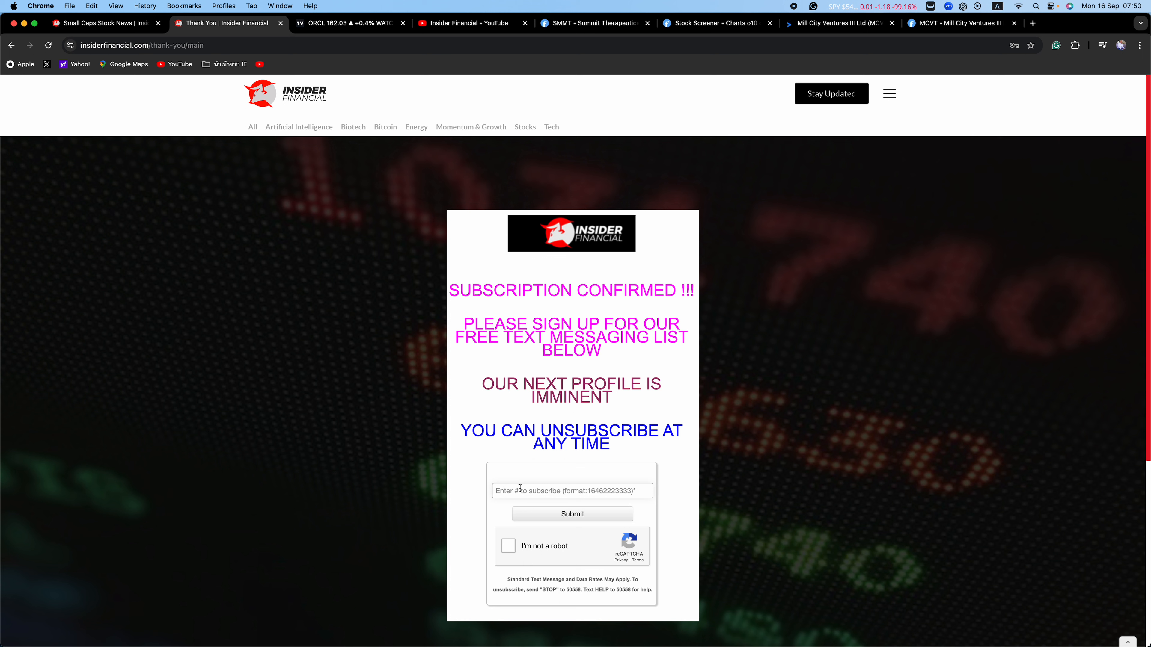
mouse_move(510, 488)
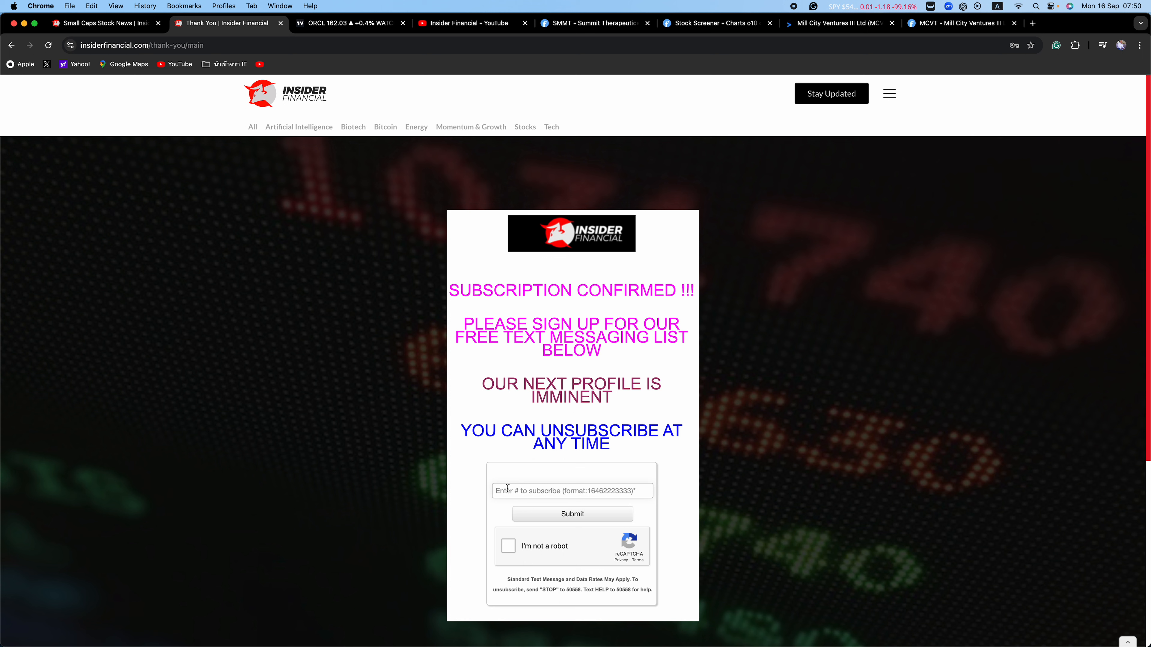
mouse_move(469, 477)
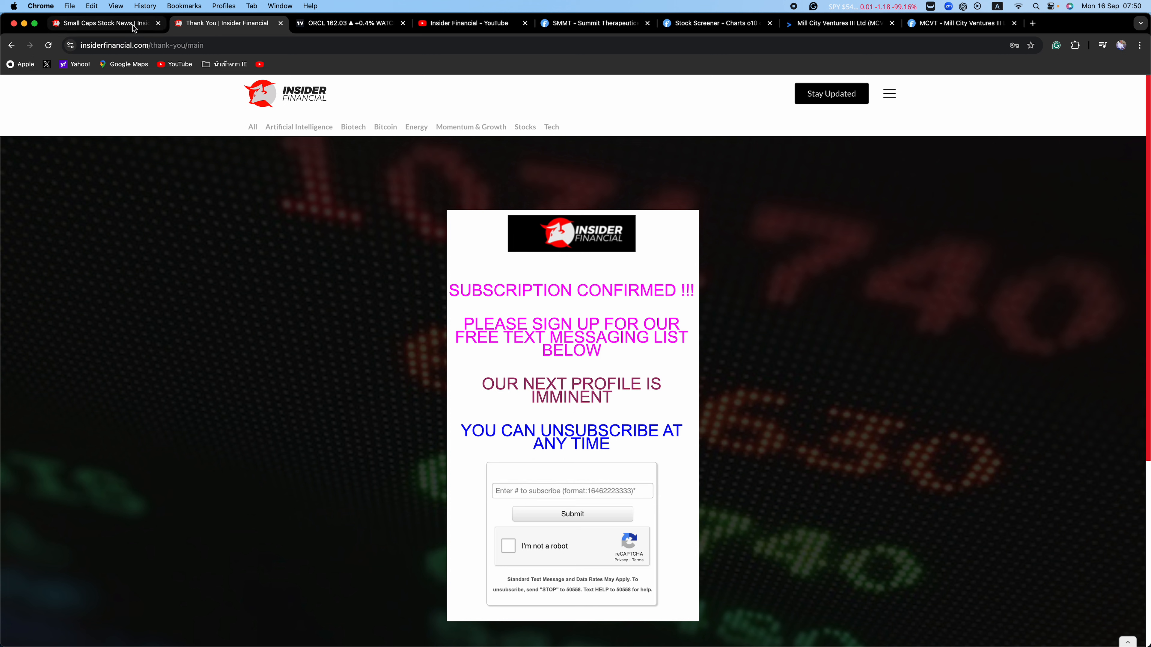
left_click(103, 23)
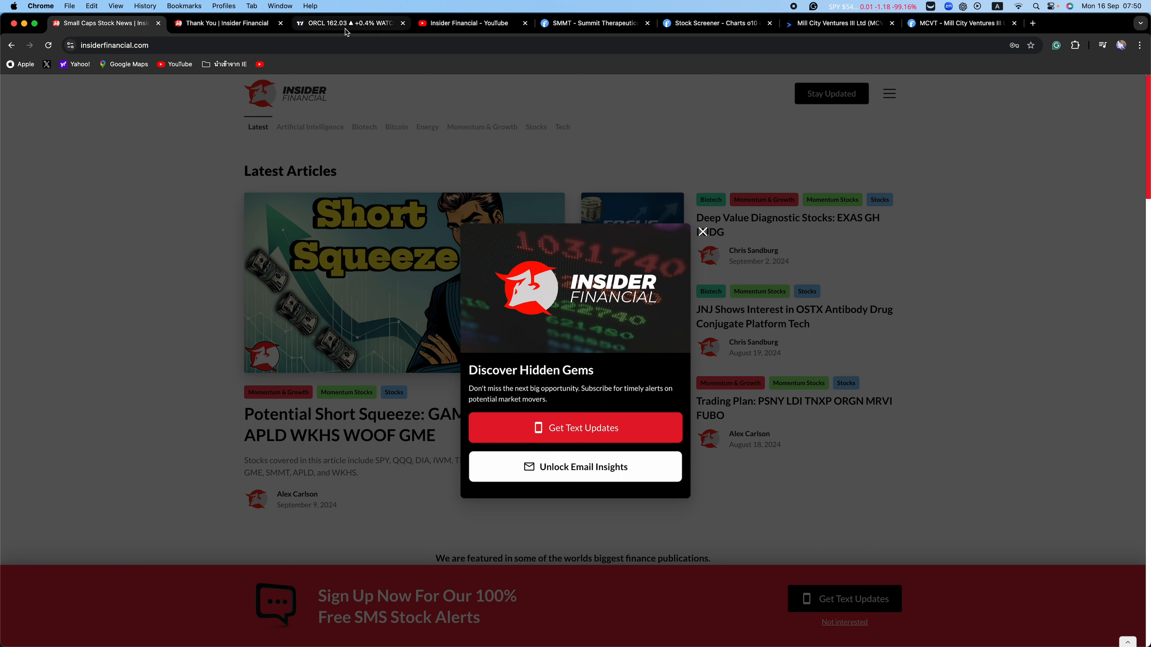
left_click(345, 23)
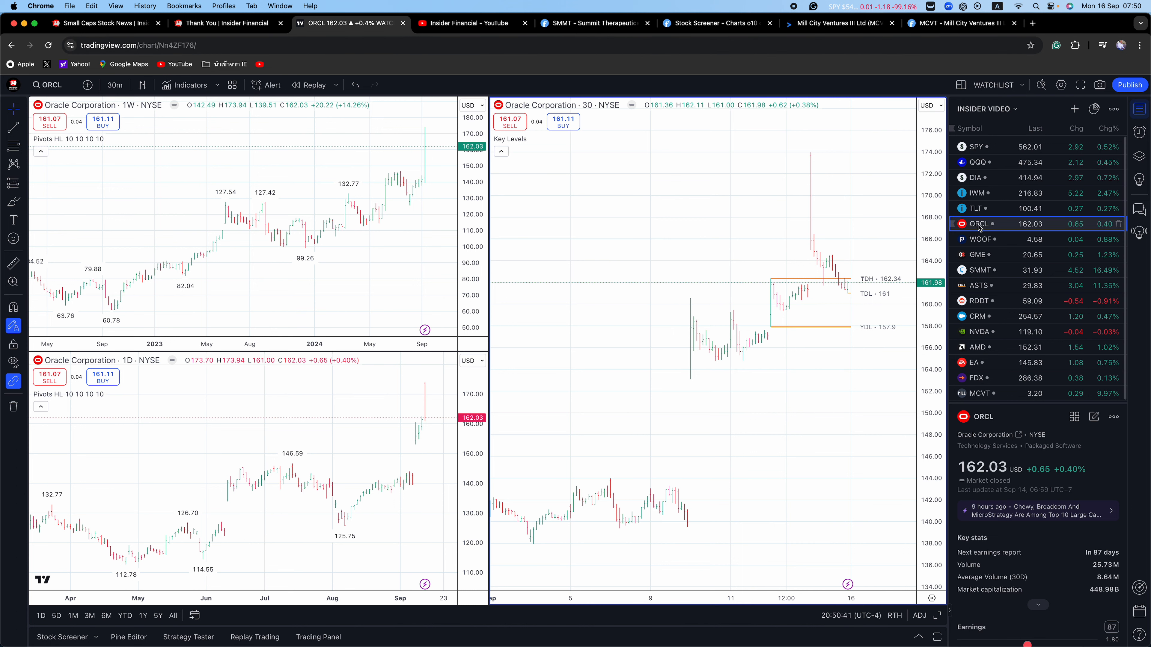
mouse_move(978, 224)
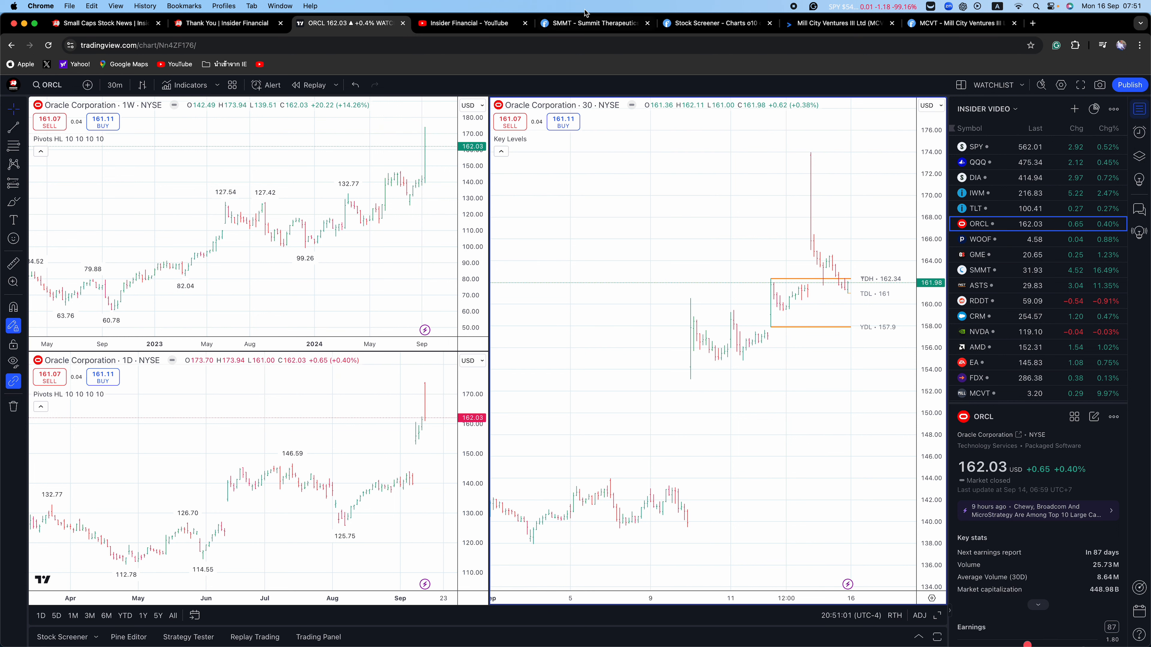
mouse_move(470, 23)
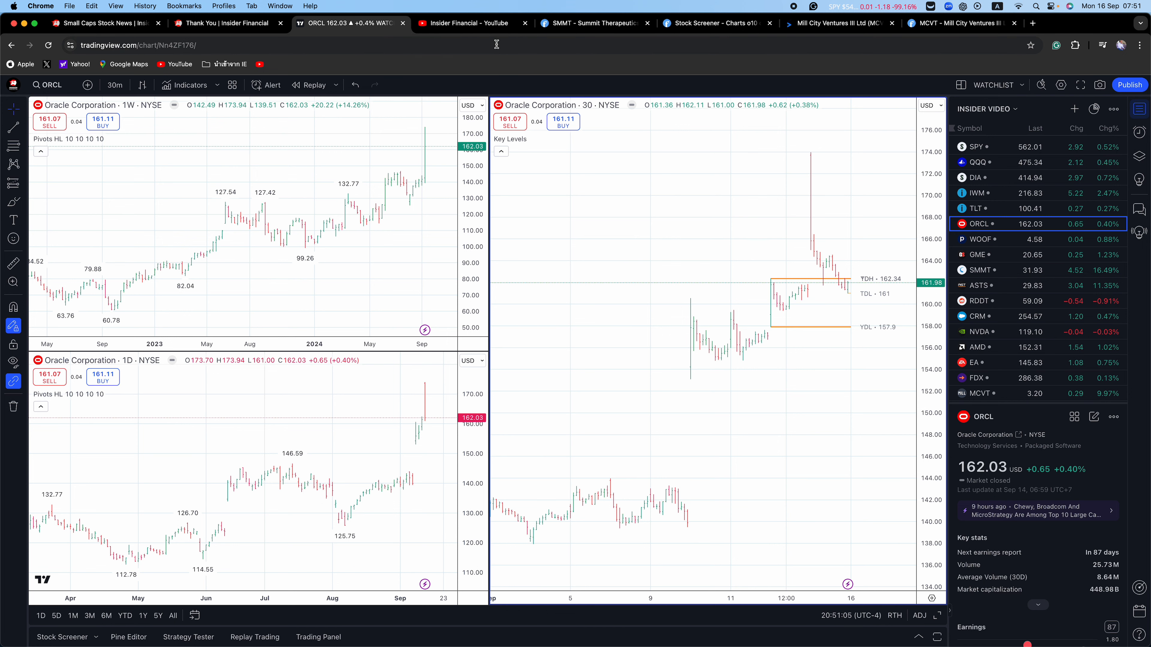
Load the Petco (WOOF) charts, then the GameStop (GME) charts from the watchlist
left_click(980, 239)
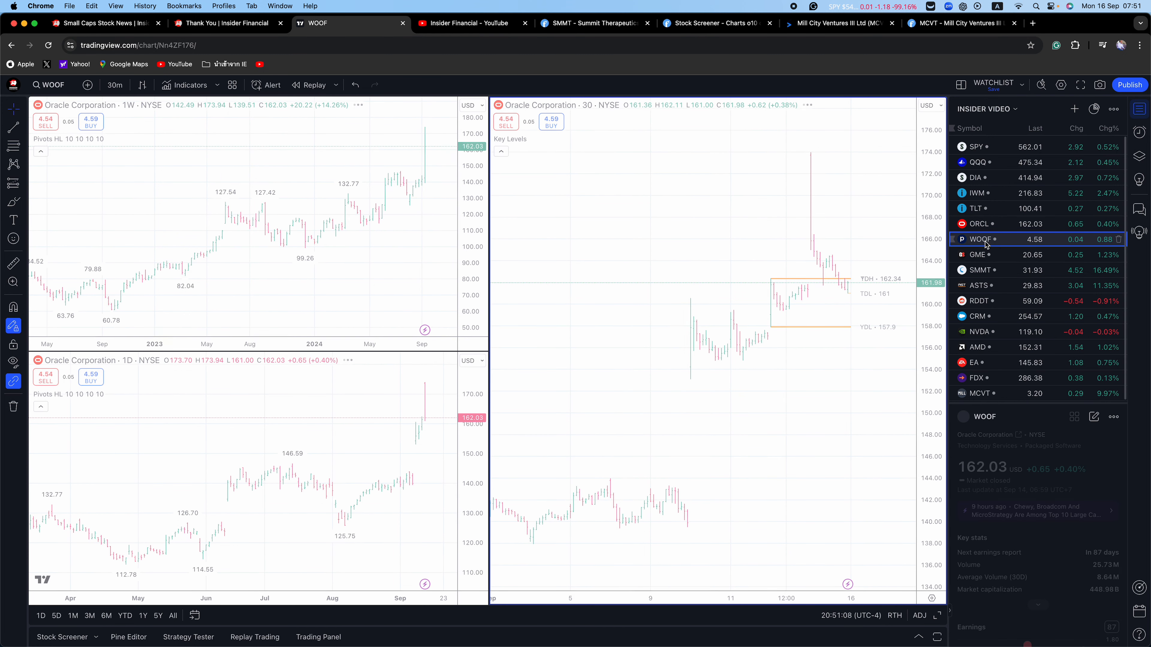
left_click(980, 239)
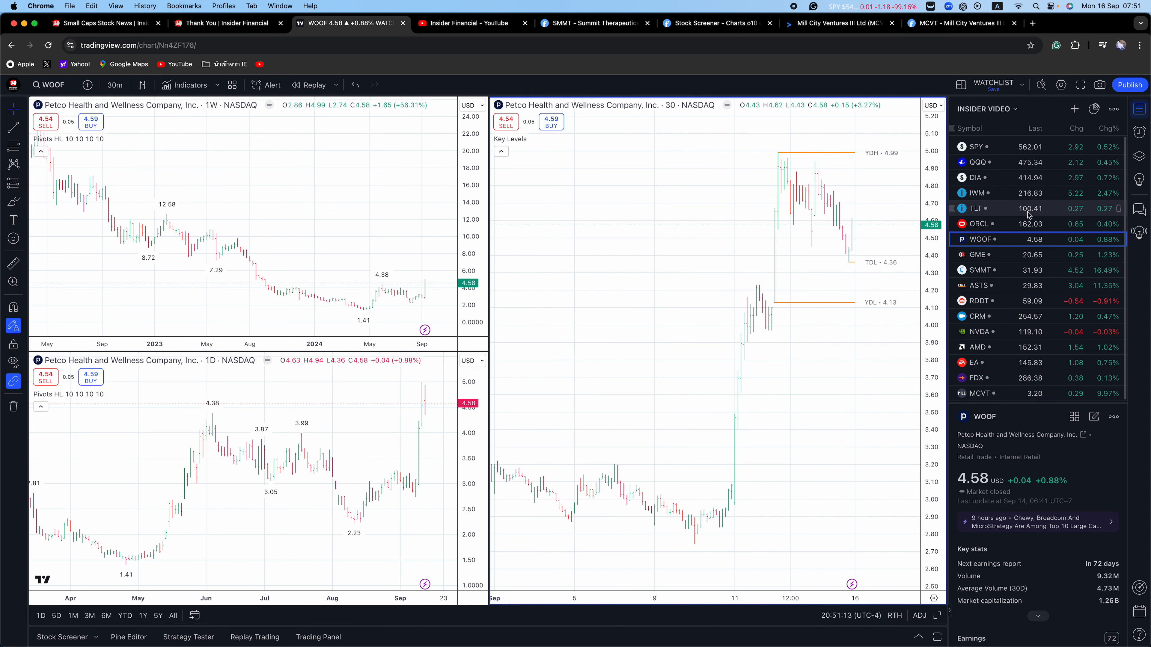
mouse_move(979, 255)
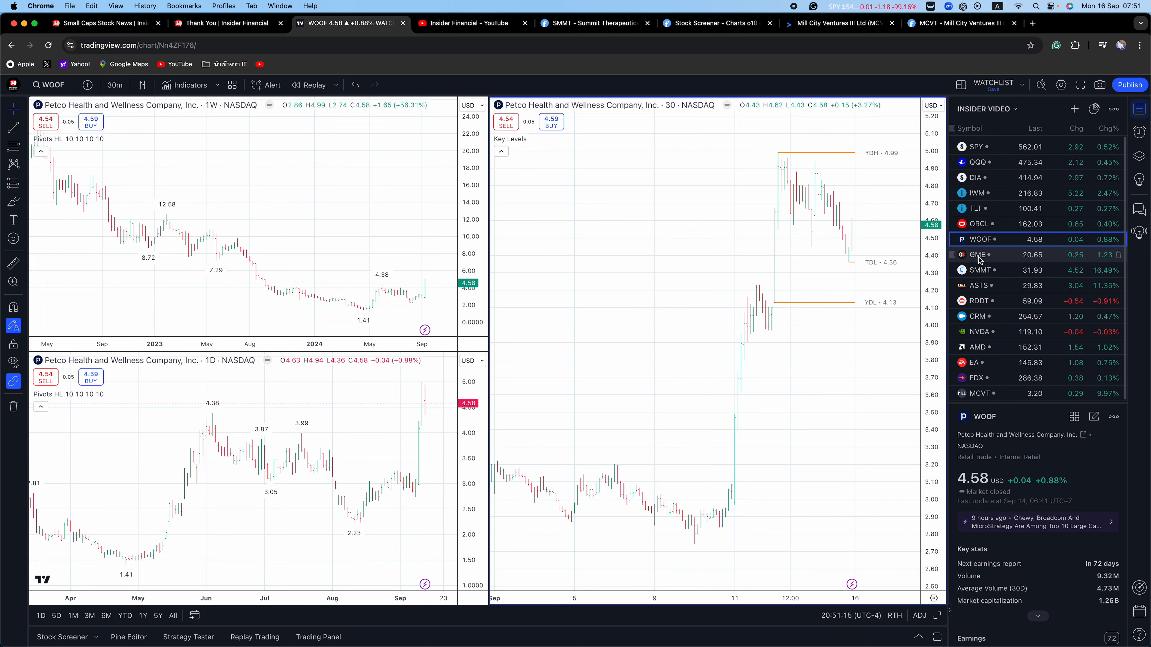
left_click(978, 254)
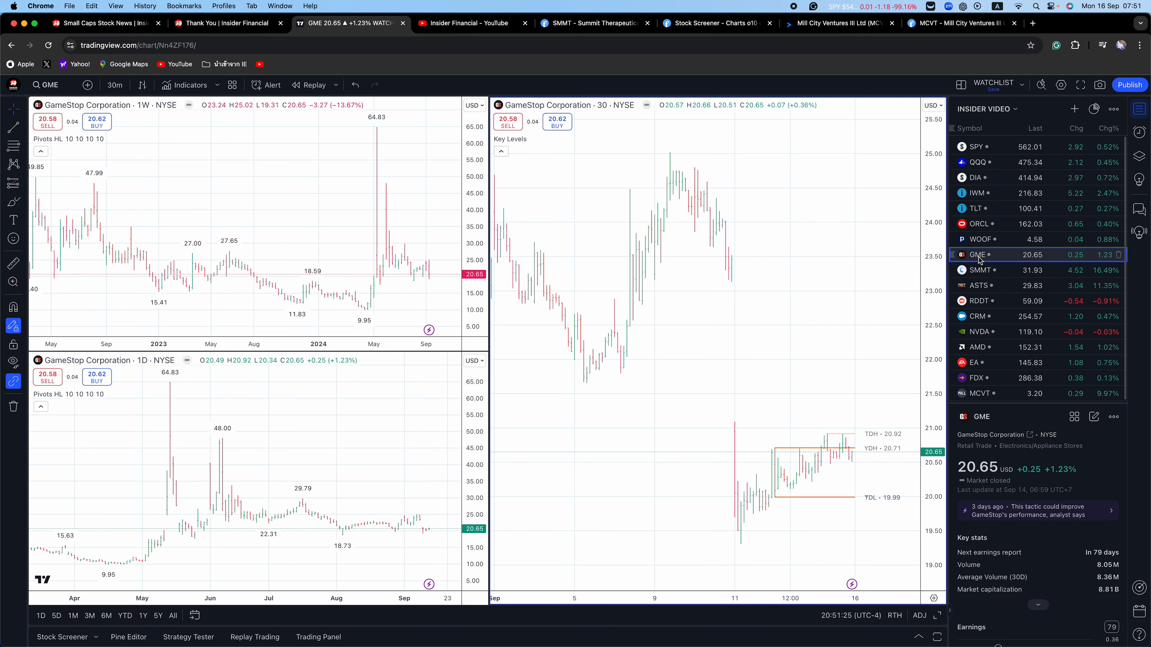
Load the SMMT charts, glance at the Insider Financial YouTube channel, and return to the charts
left_click(980, 270)
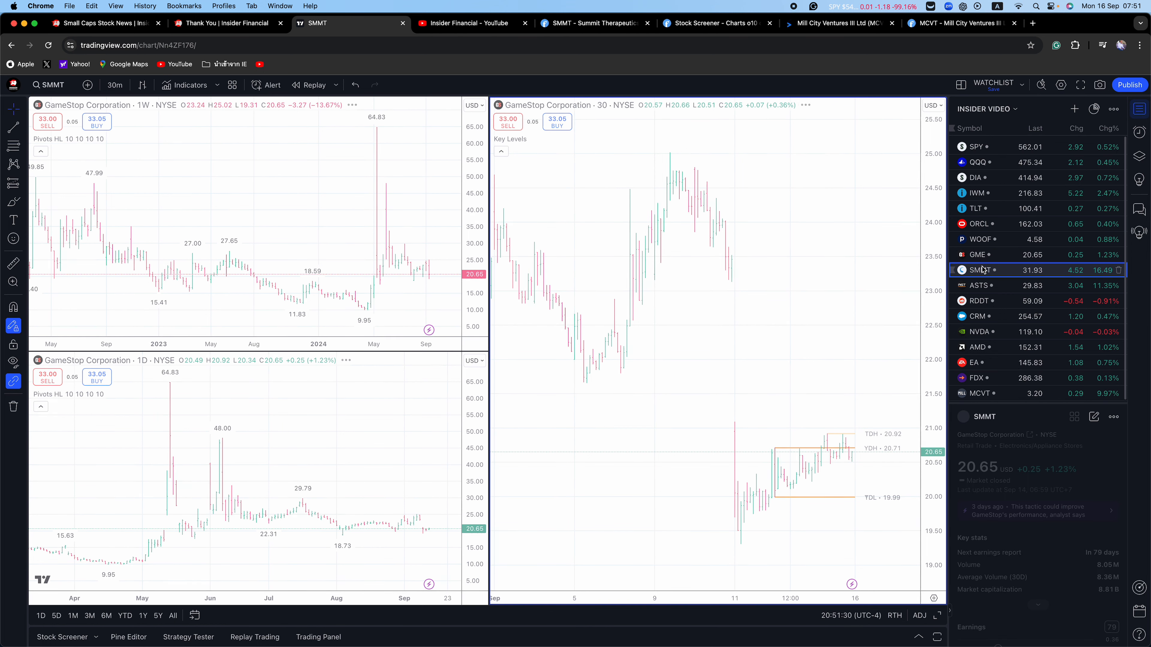
left_click(981, 271)
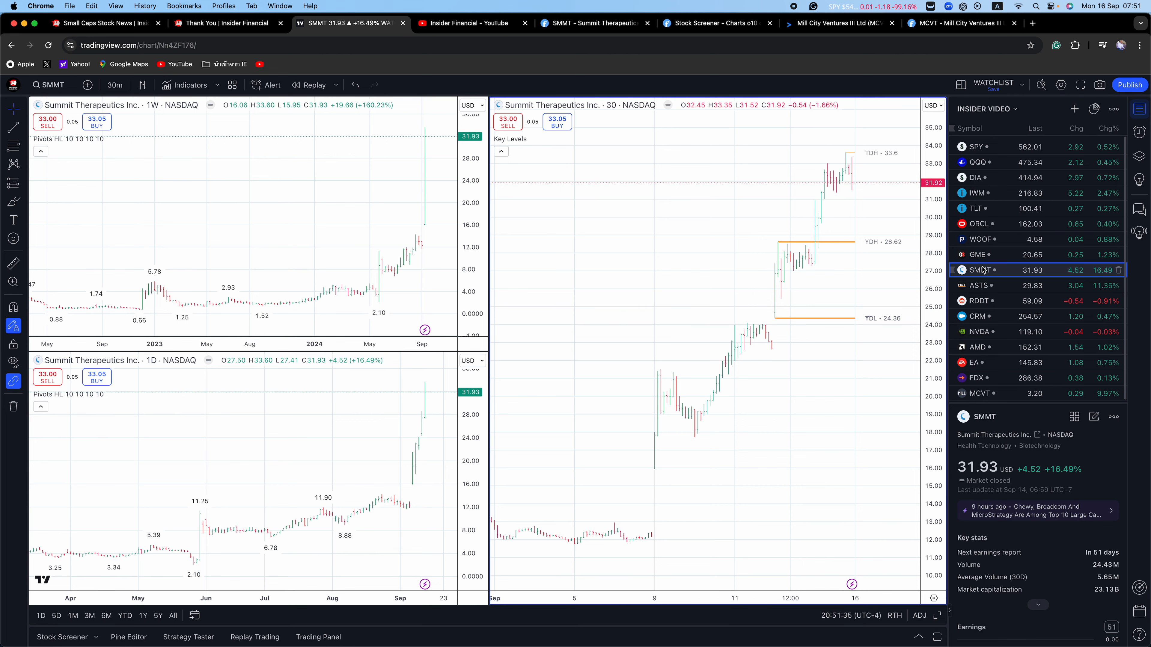
left_click(464, 22)
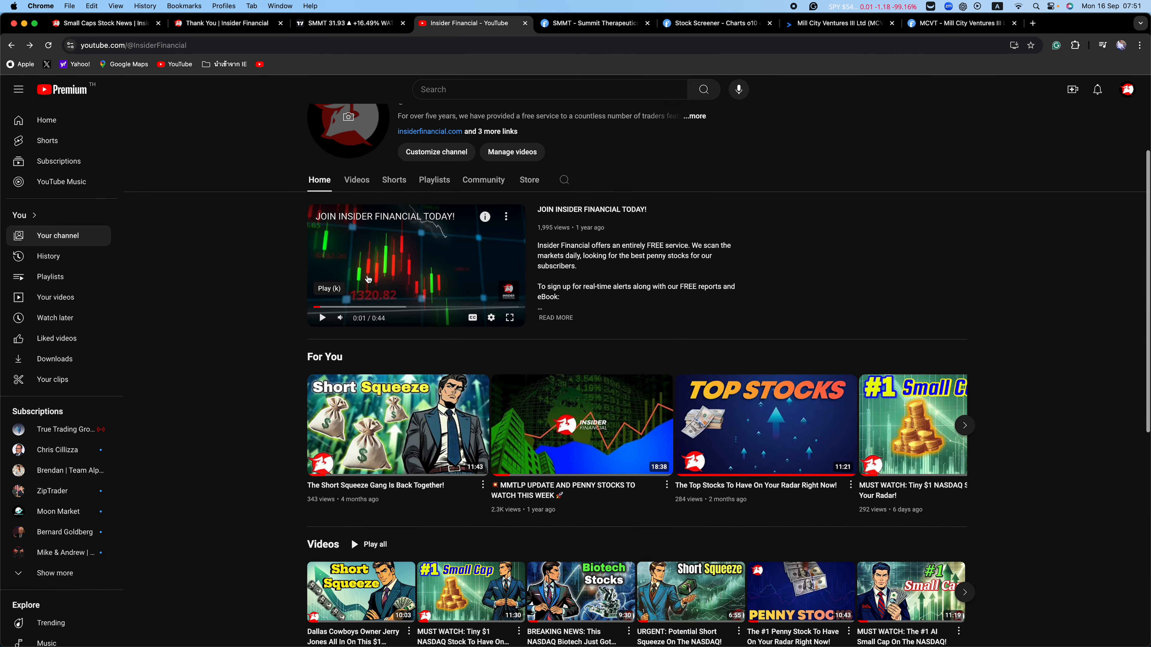
left_click(346, 23)
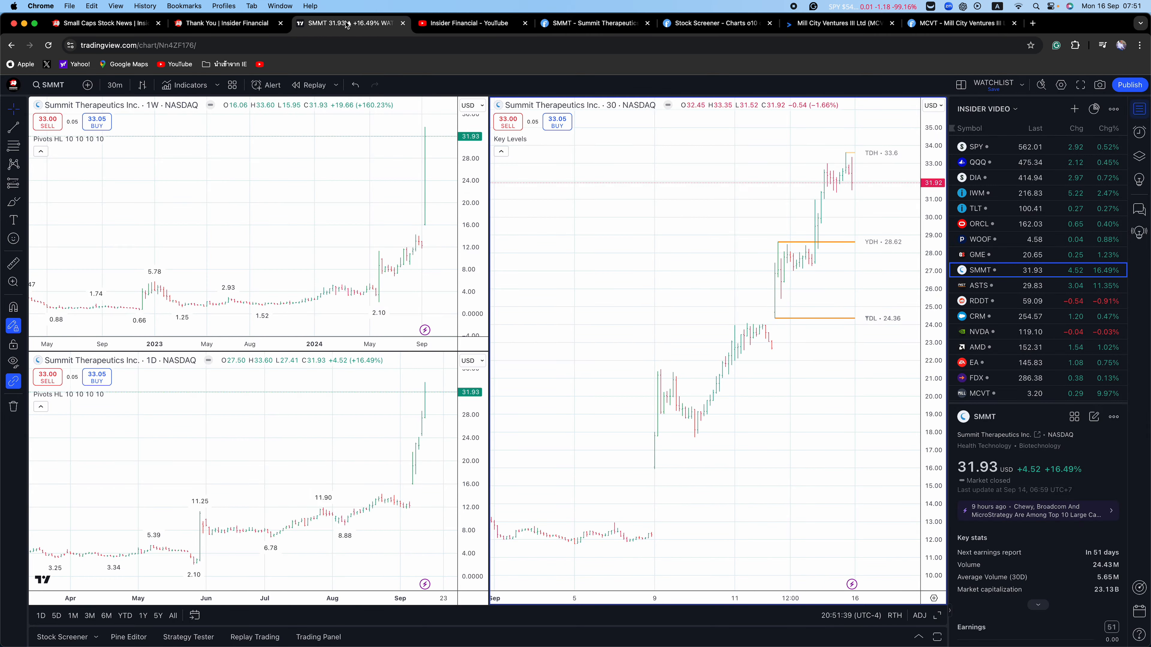
Glance at the subscription confirmation and home pages, then return to the SMMT charts
left_click(228, 23)
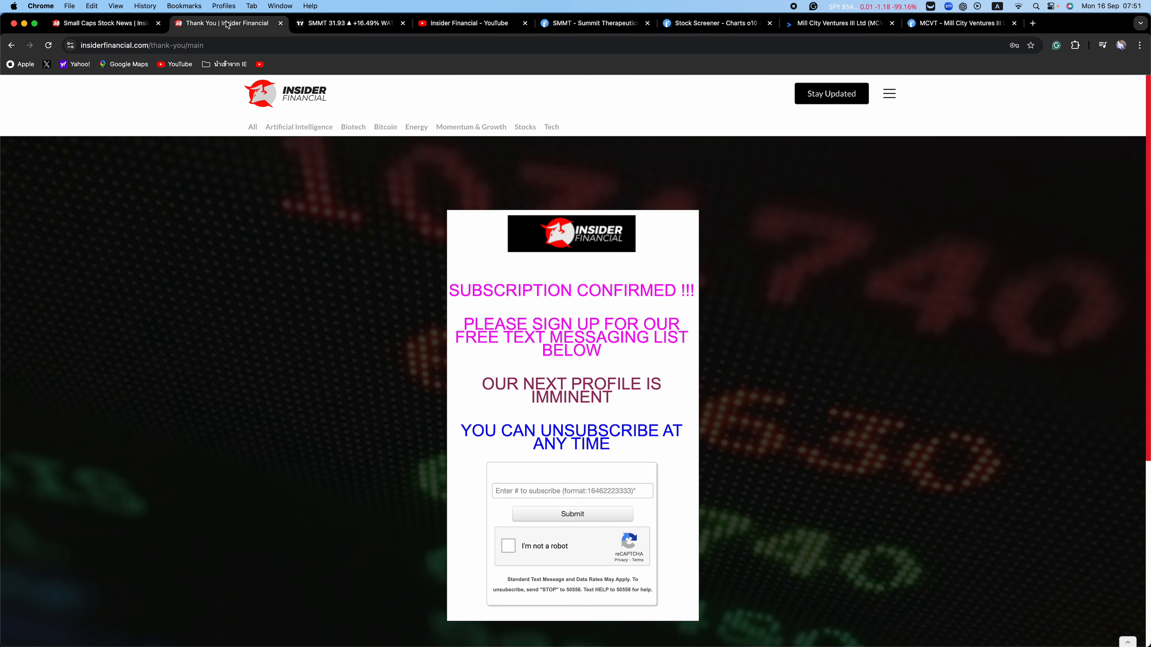
left_click(102, 23)
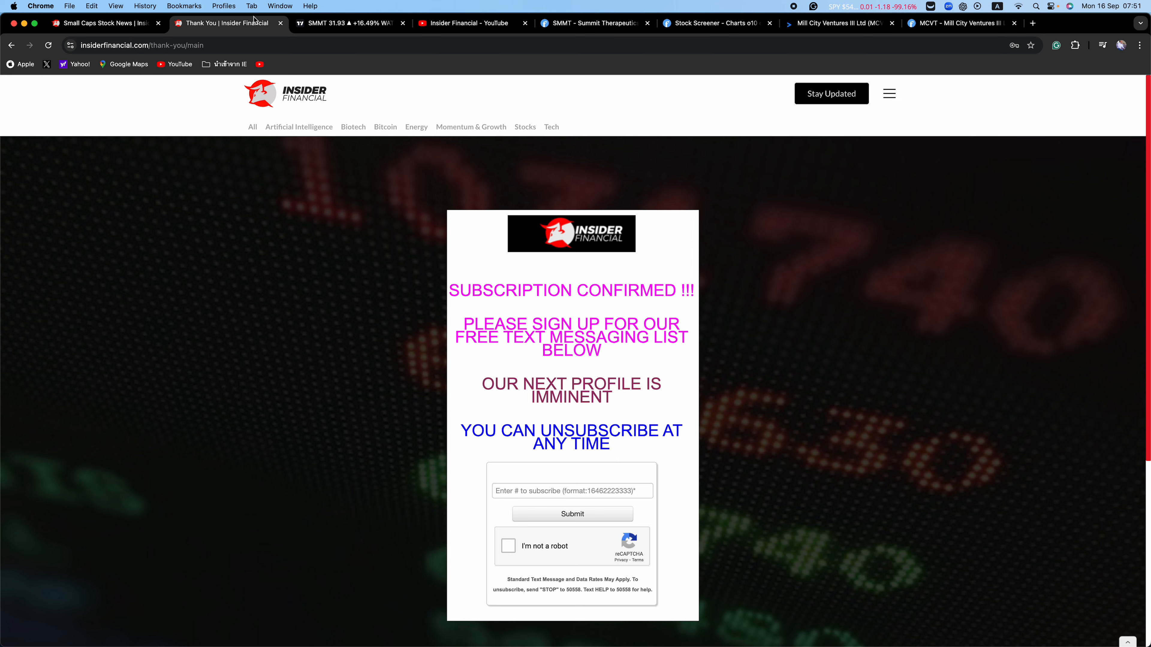
left_click(347, 22)
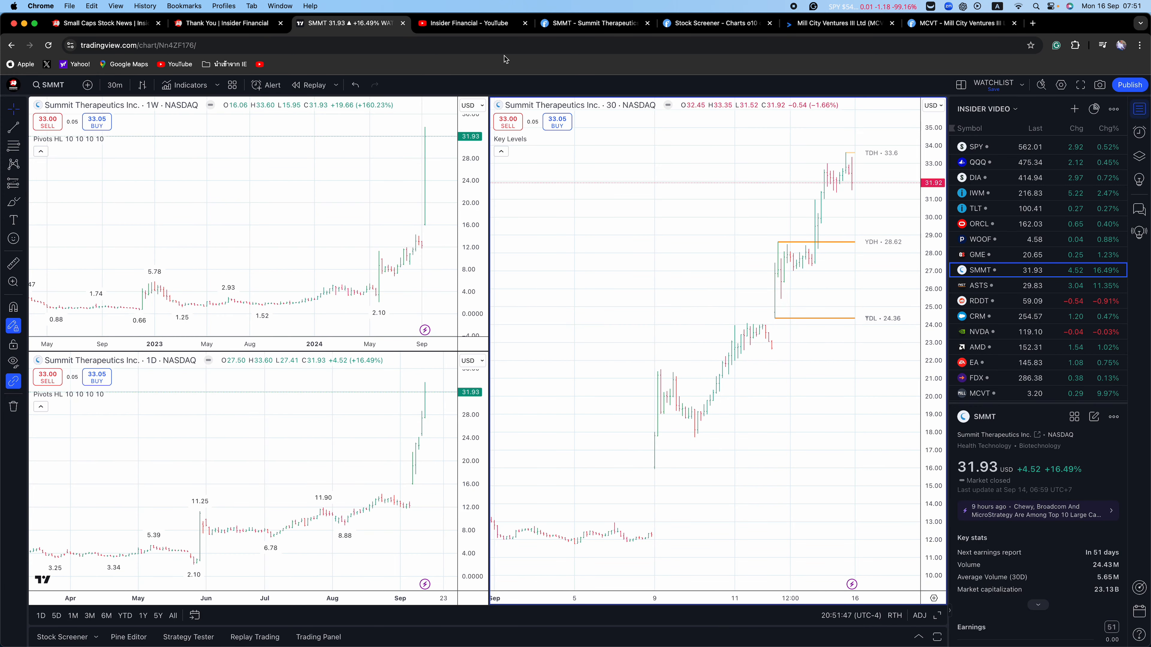
mouse_move(522, 59)
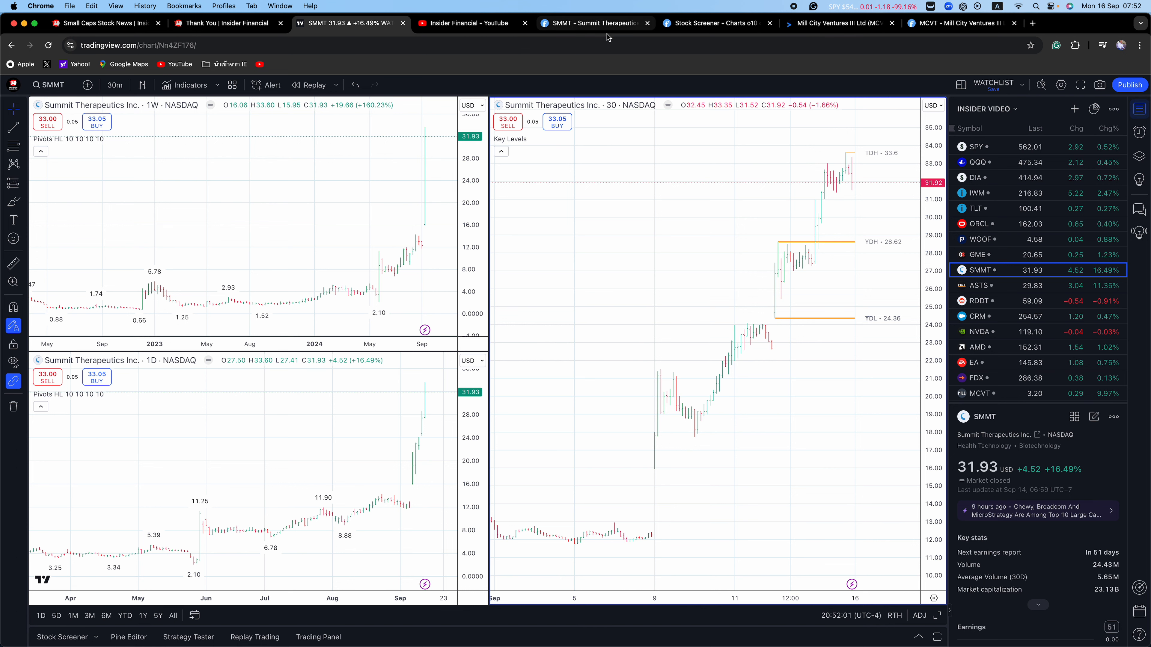
Bring up the Finviz quote page for Summit Therapeutics (SMMT)
left_click(595, 23)
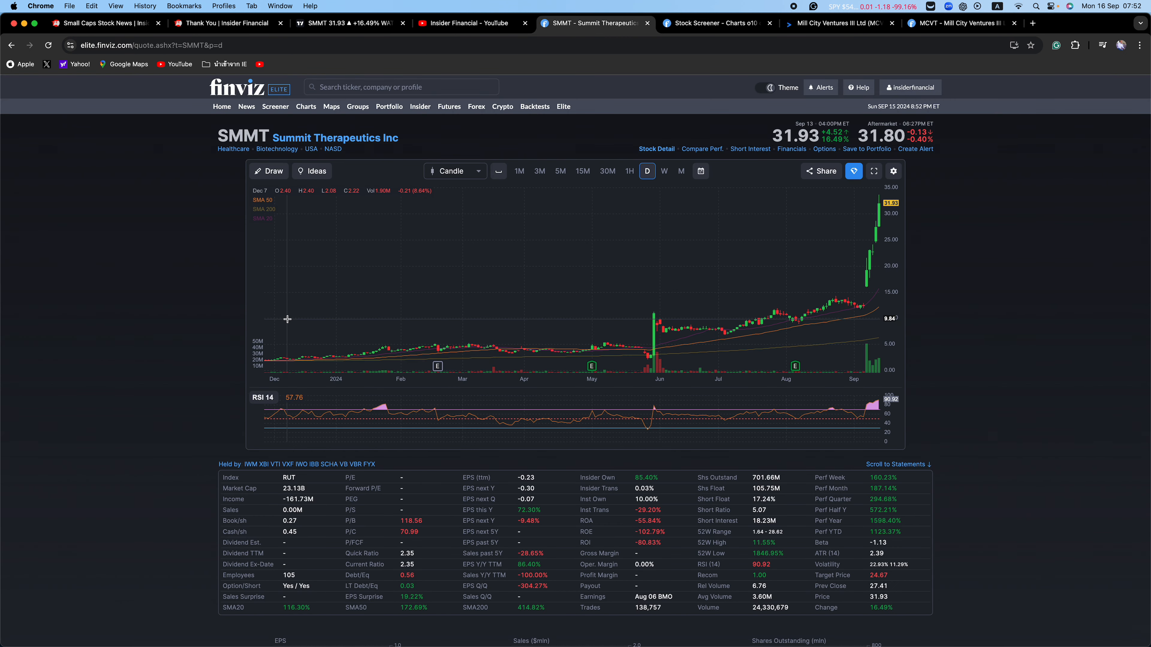
mouse_move(470, 443)
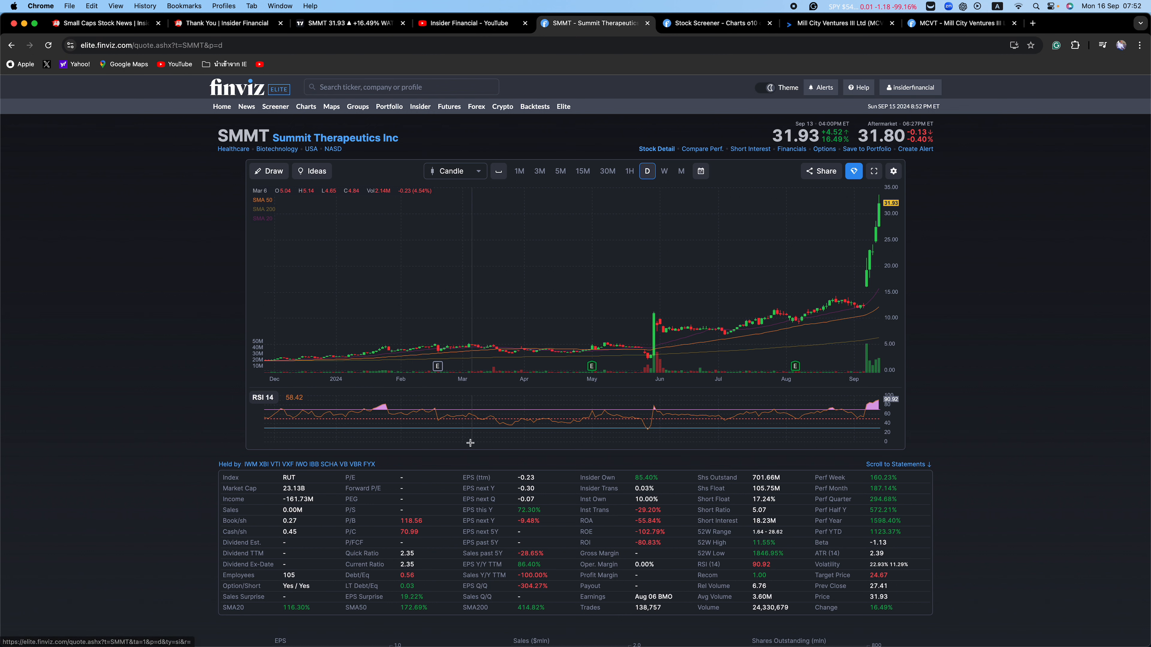
mouse_move(137, 267)
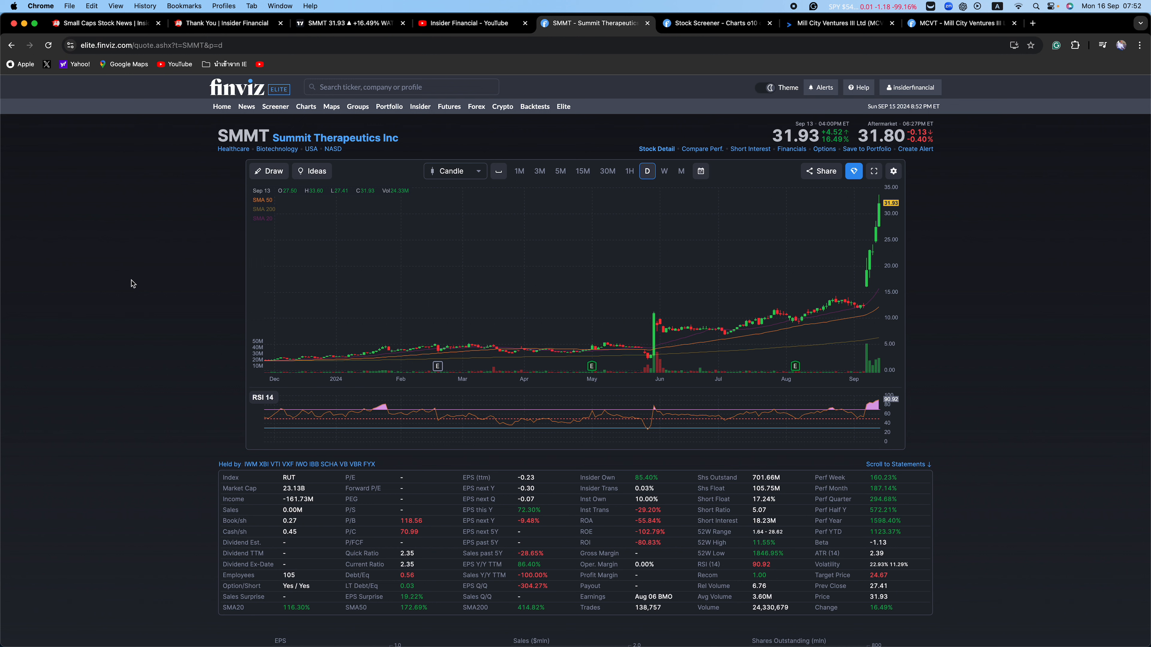
mouse_move(107, 350)
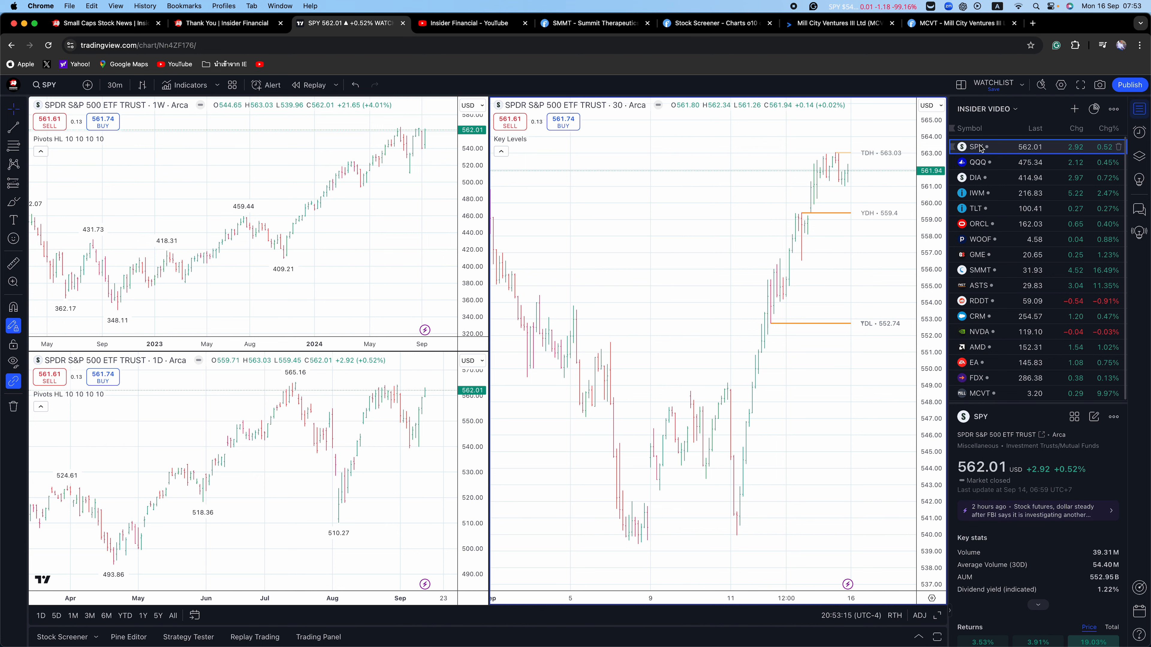
Load the TLT treasury bond ETF into the weekly, daily and 30-minute chart panes
left_click(977, 208)
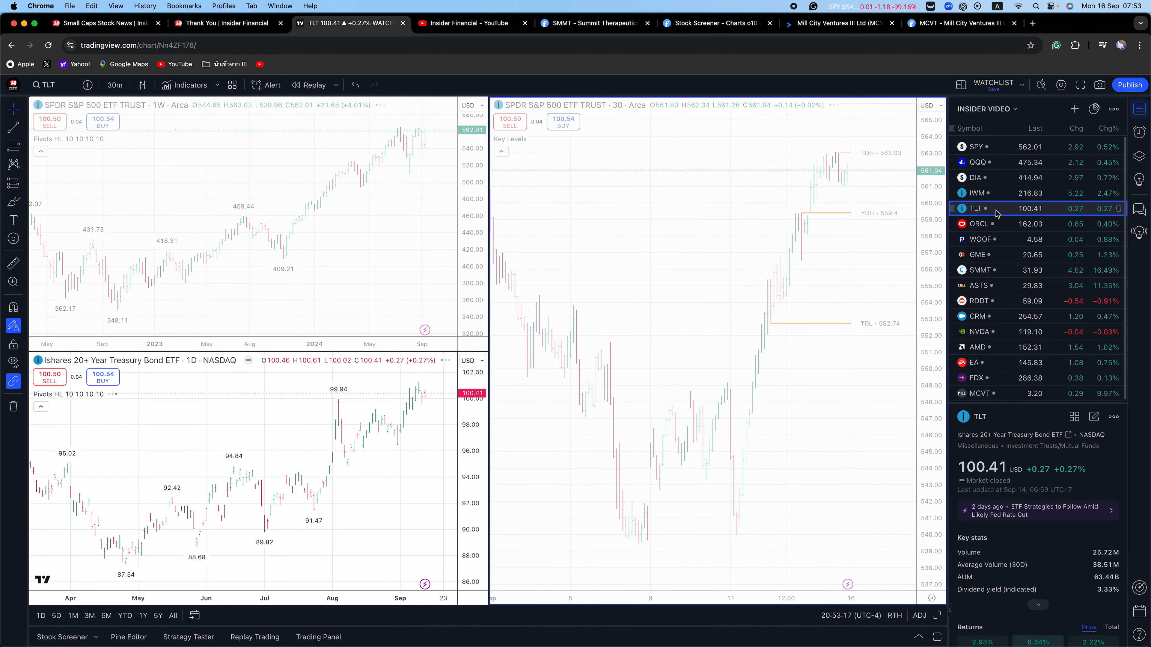
left_click(977, 208)
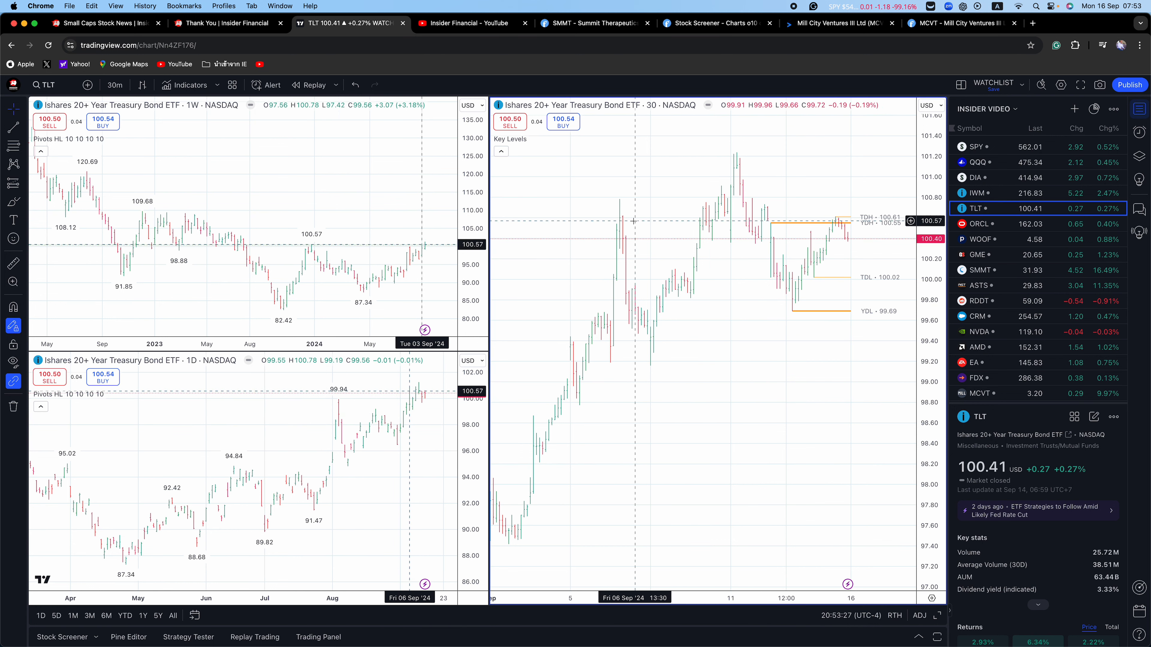
mouse_move(372, 372)
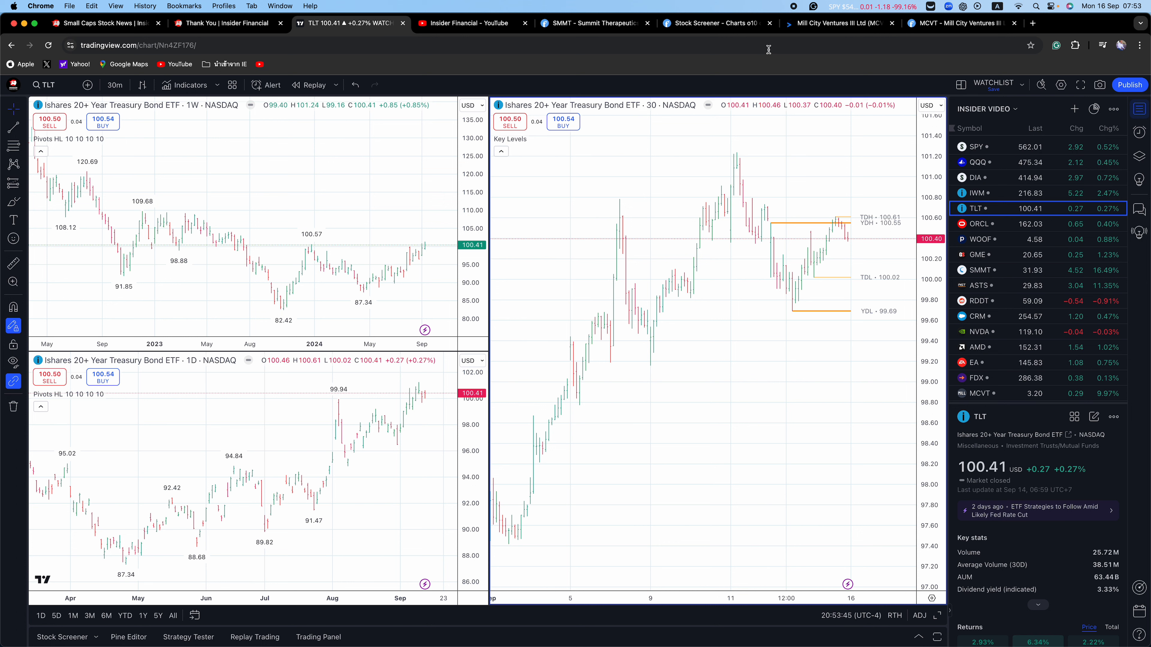
mouse_move(803, 76)
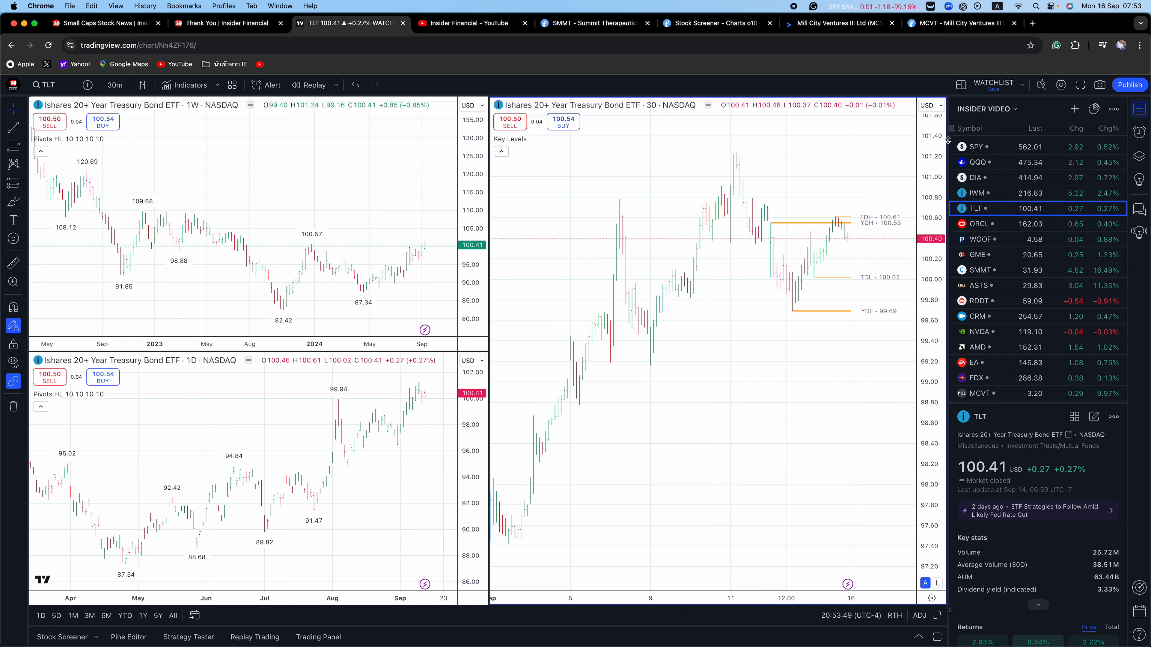
mouse_move(987, 186)
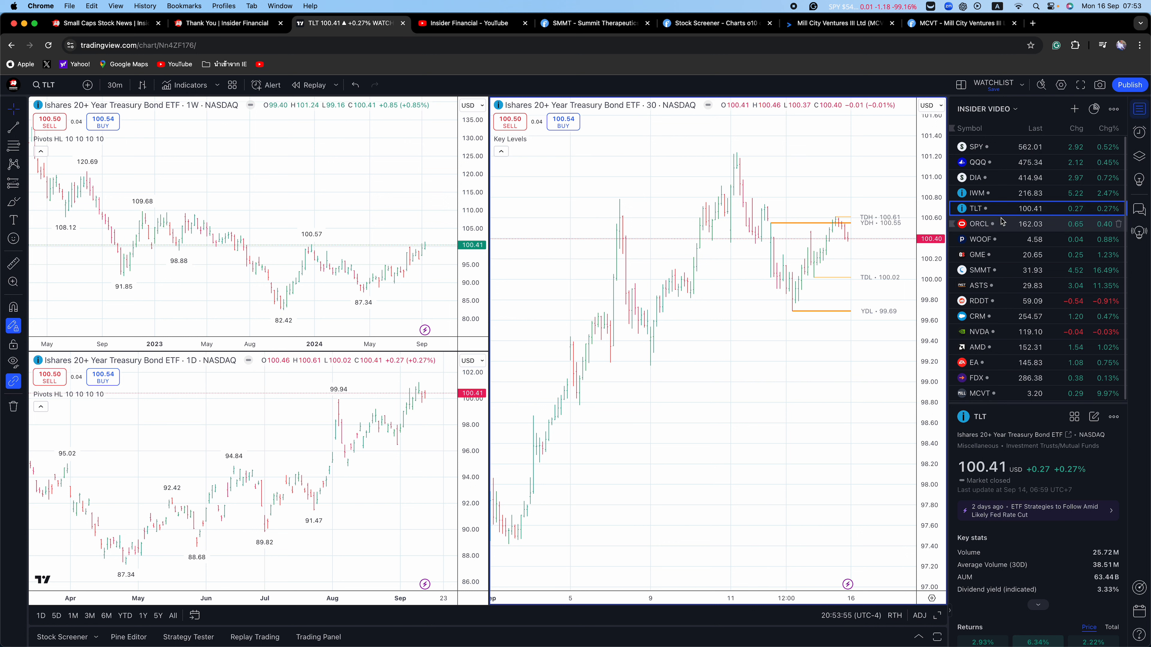
mouse_move(982, 239)
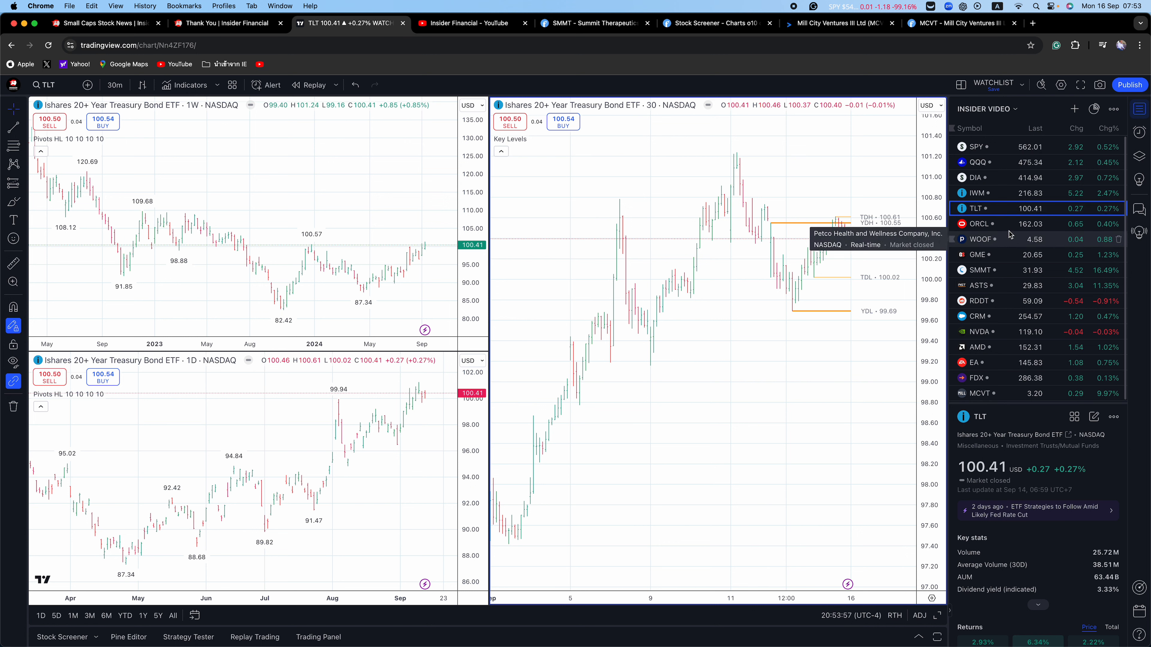
mouse_move(981, 162)
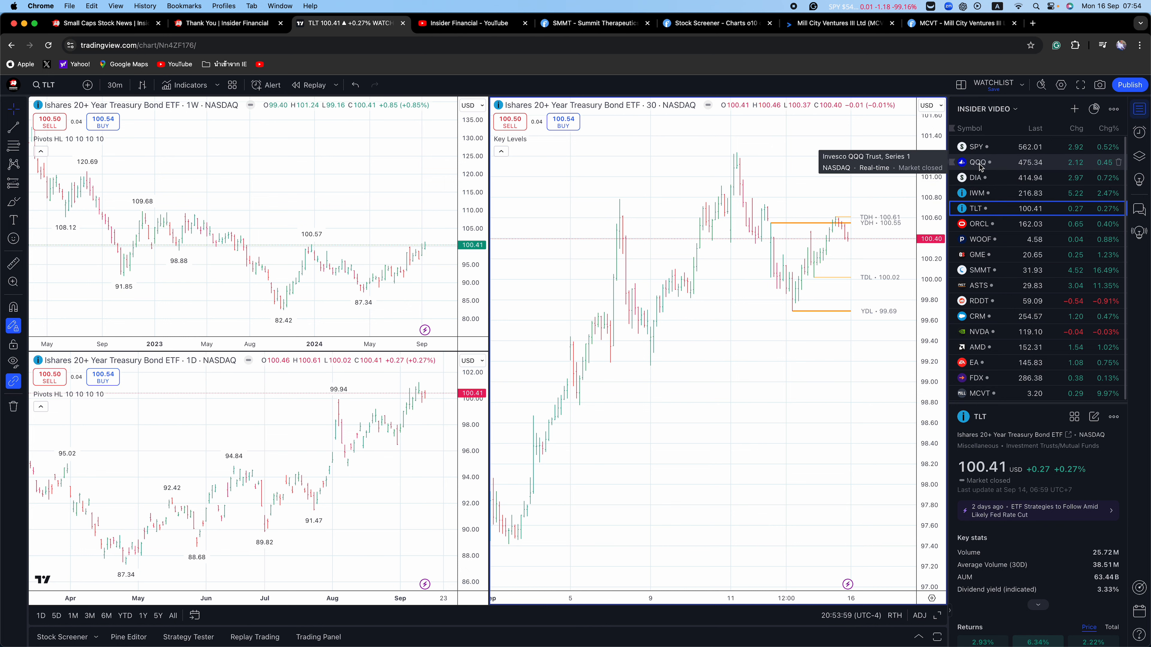
Review the QQQ and DIA charts, ending on the IWM Russell 2000 ETF charts
left_click(978, 162)
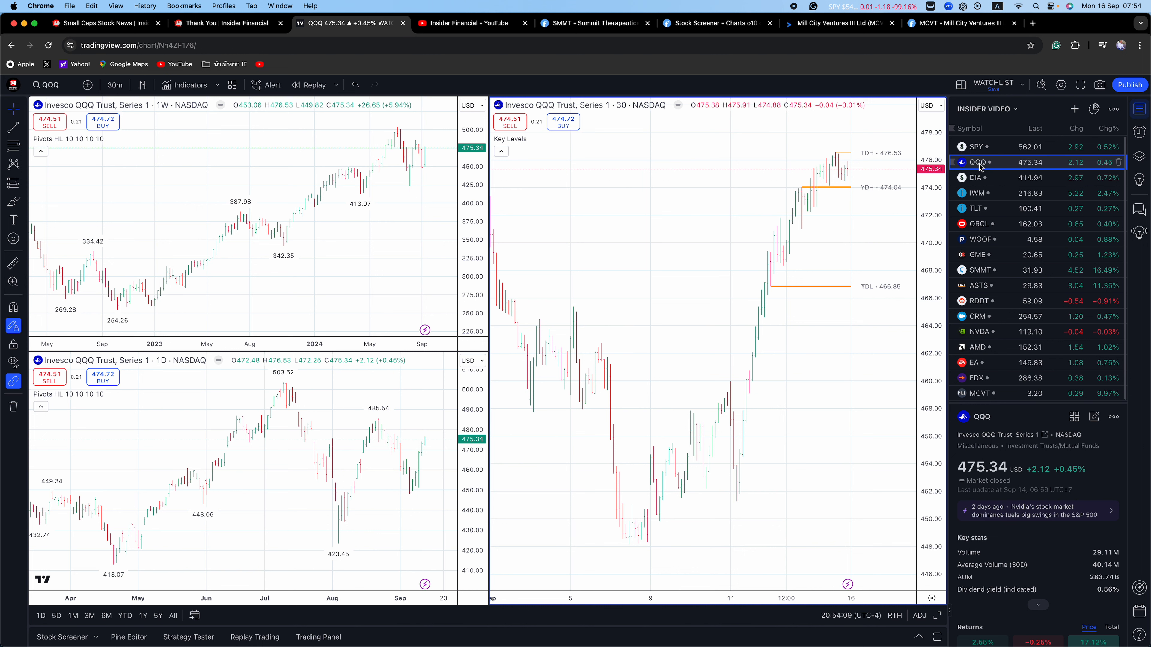
left_click(977, 178)
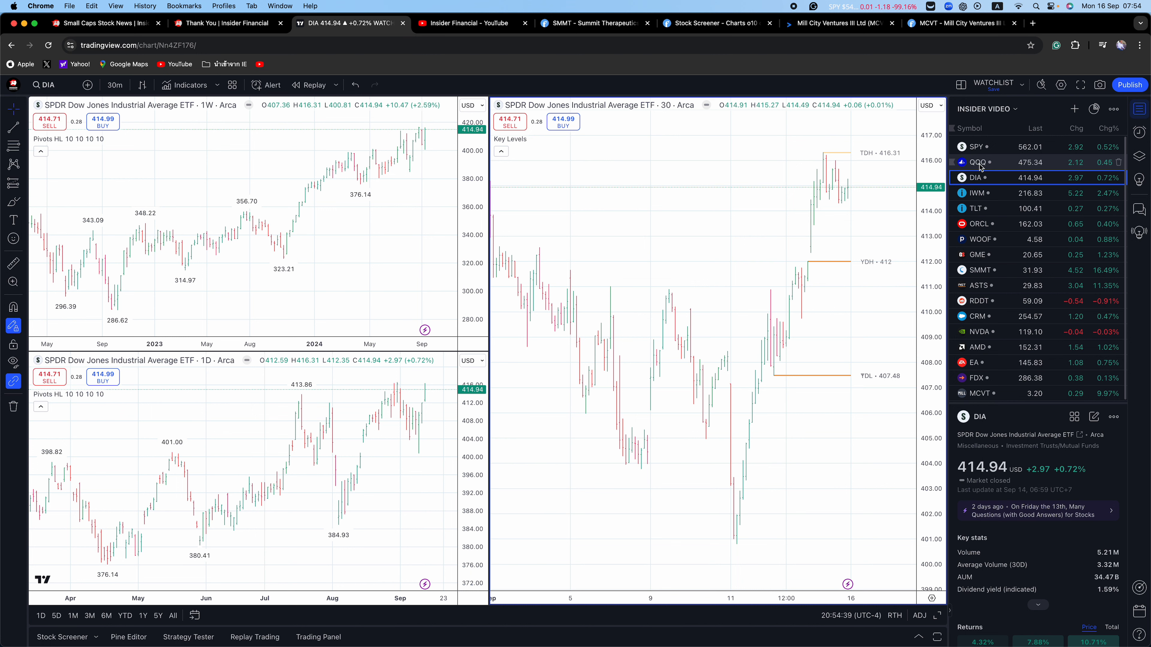
left_click(977, 193)
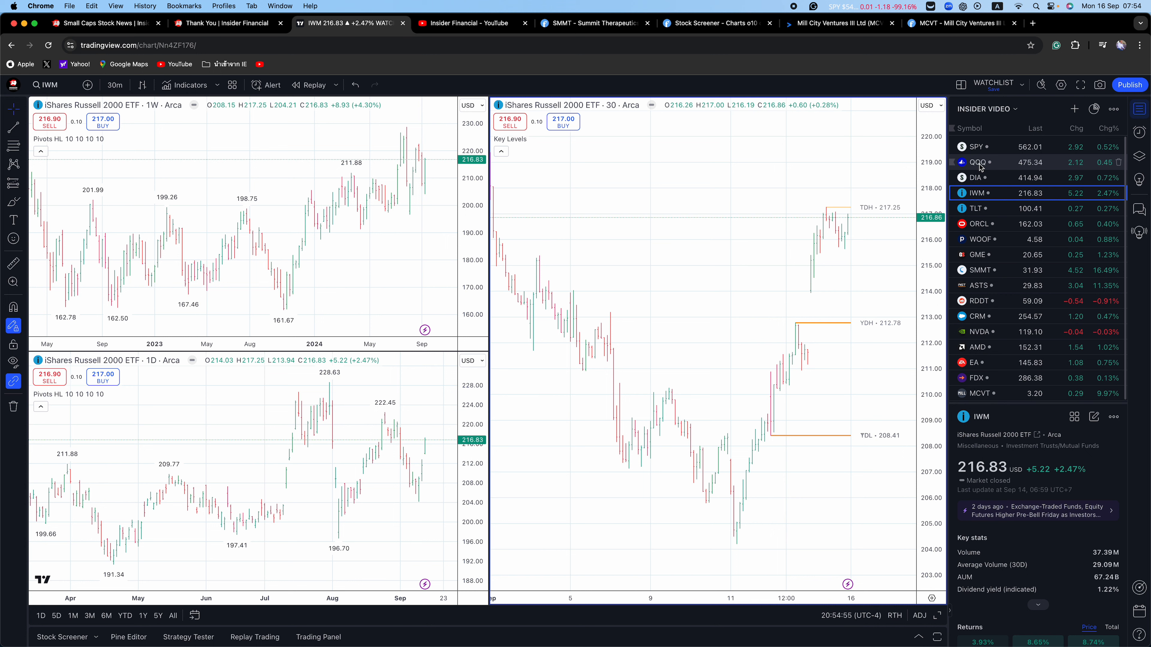
mouse_move(983, 255)
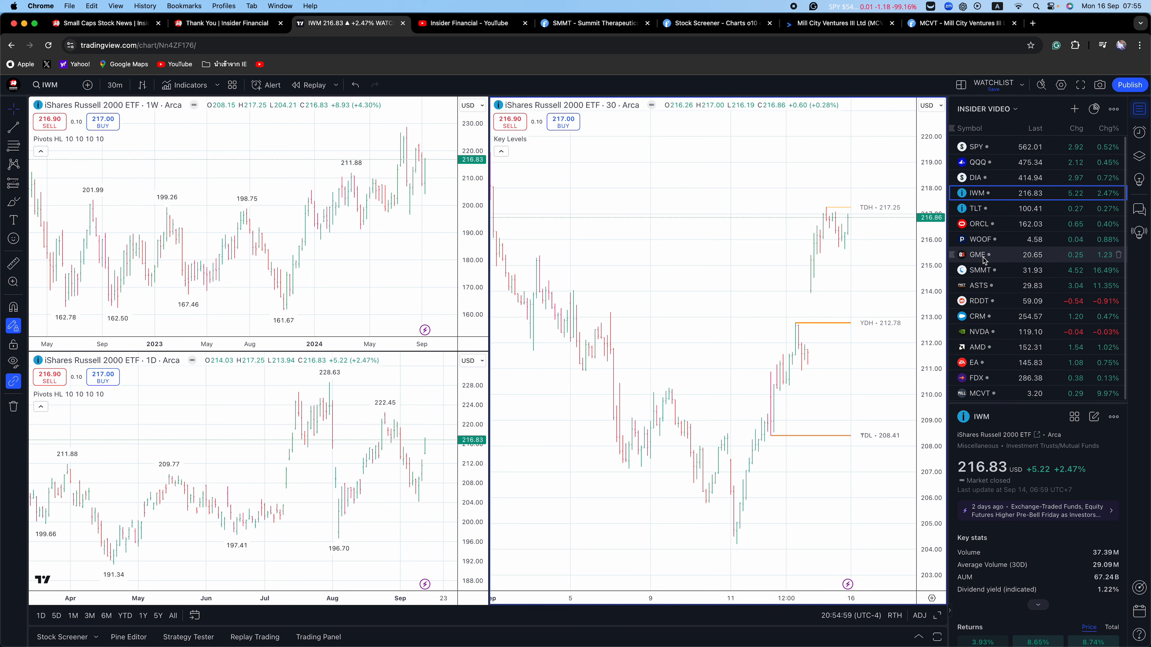
mouse_move(980, 300)
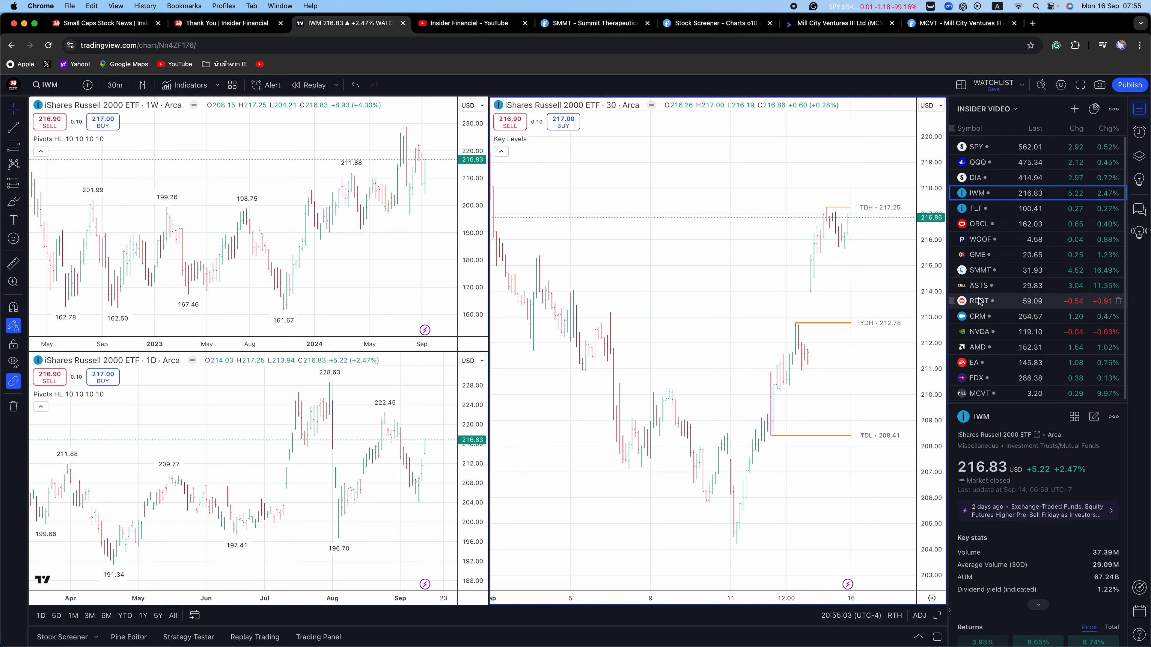
Review the Reddit, Salesforce and NVIDIA charts, ending on the AMD charts
left_click(977, 301)
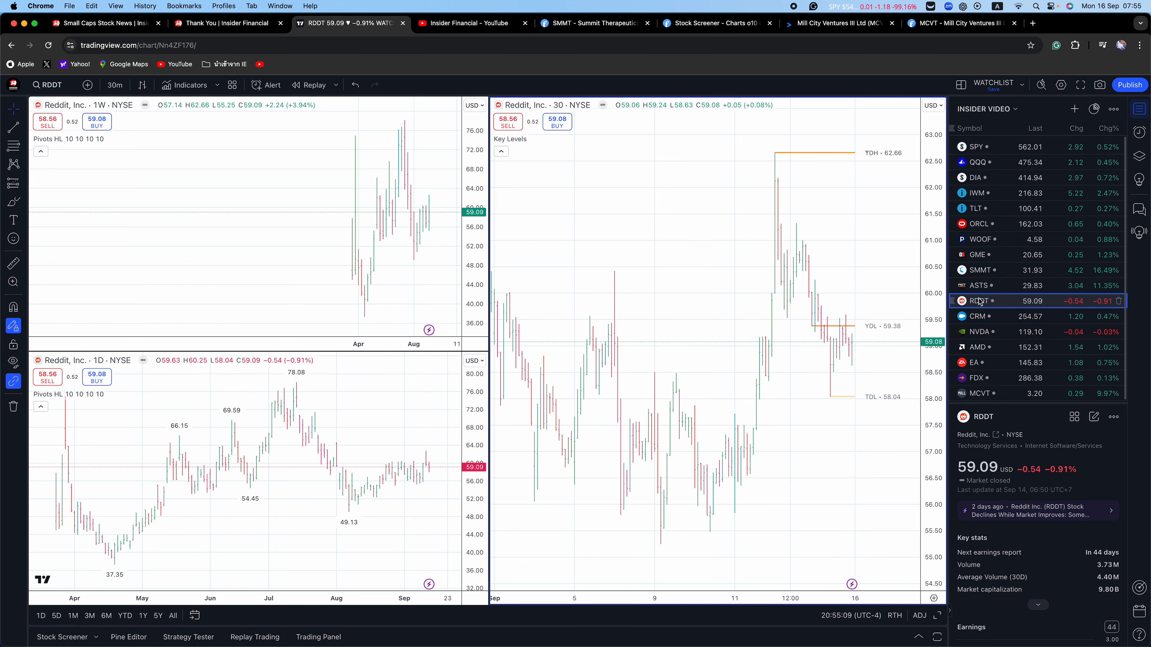
left_click(977, 316)
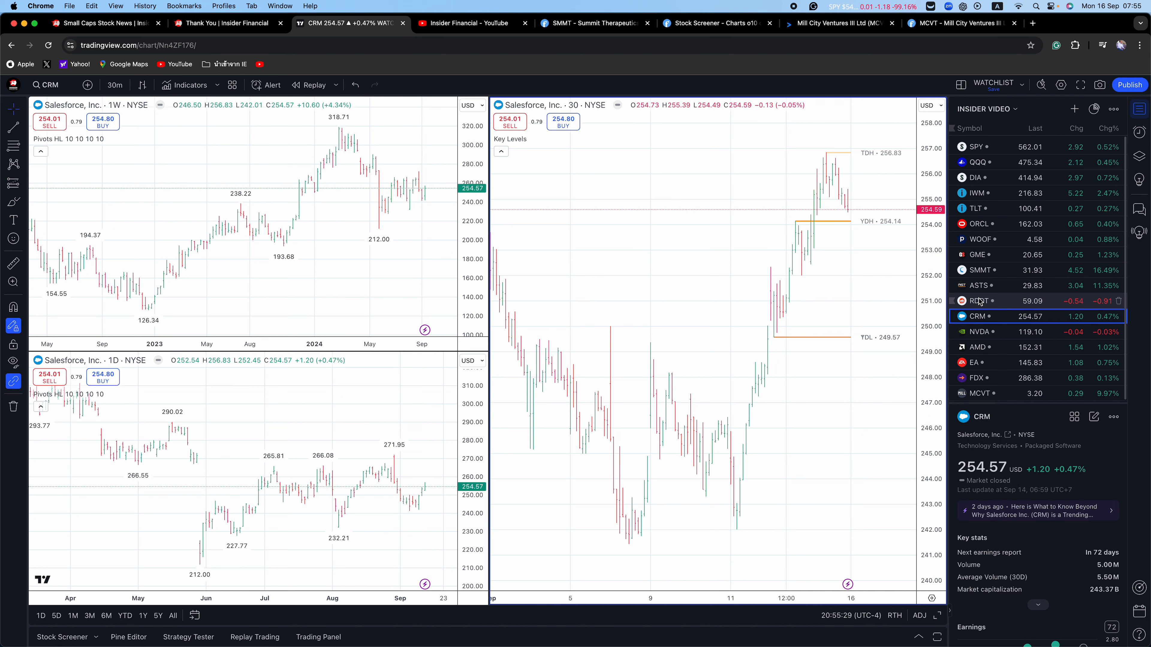
left_click(978, 331)
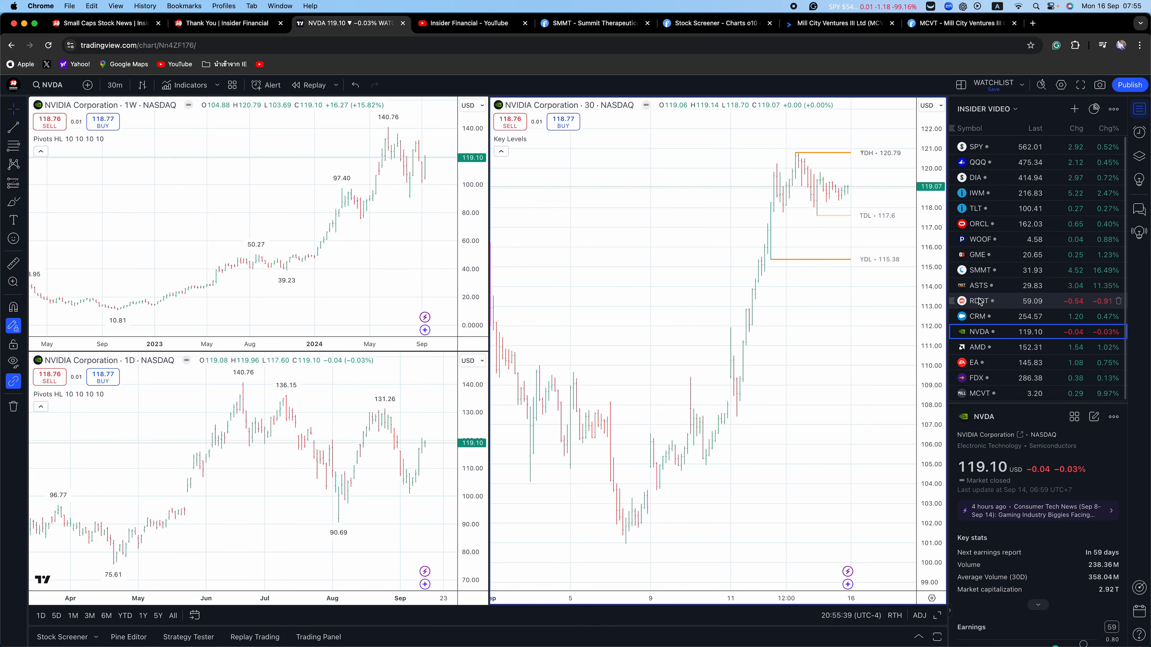
left_click(979, 347)
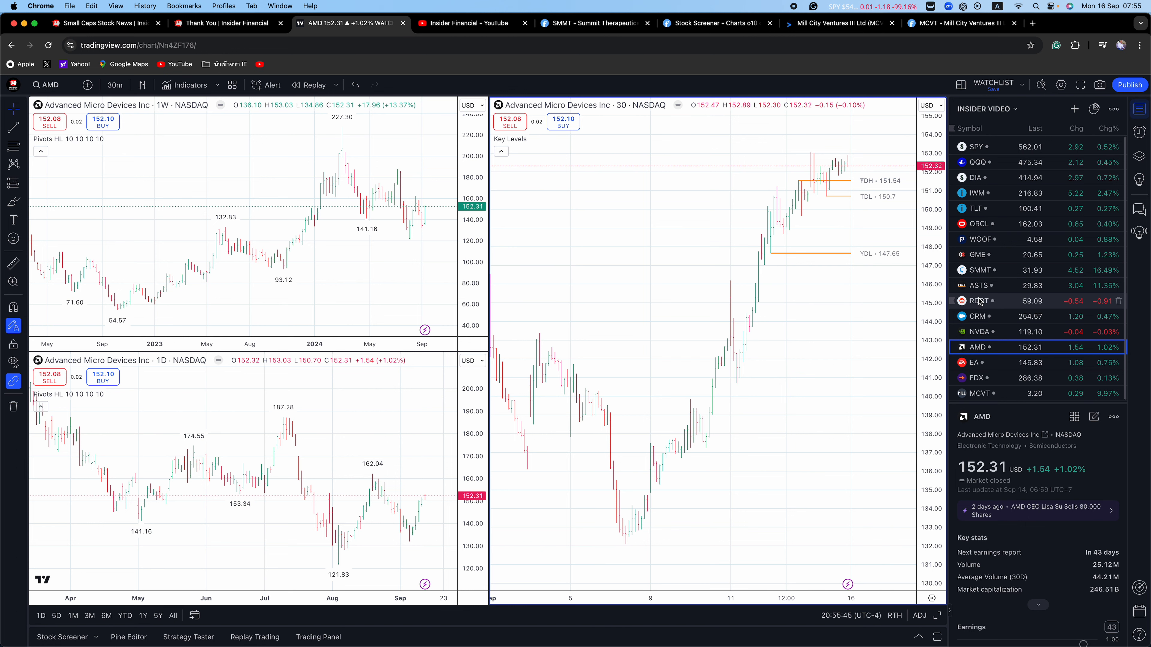
mouse_move(981, 152)
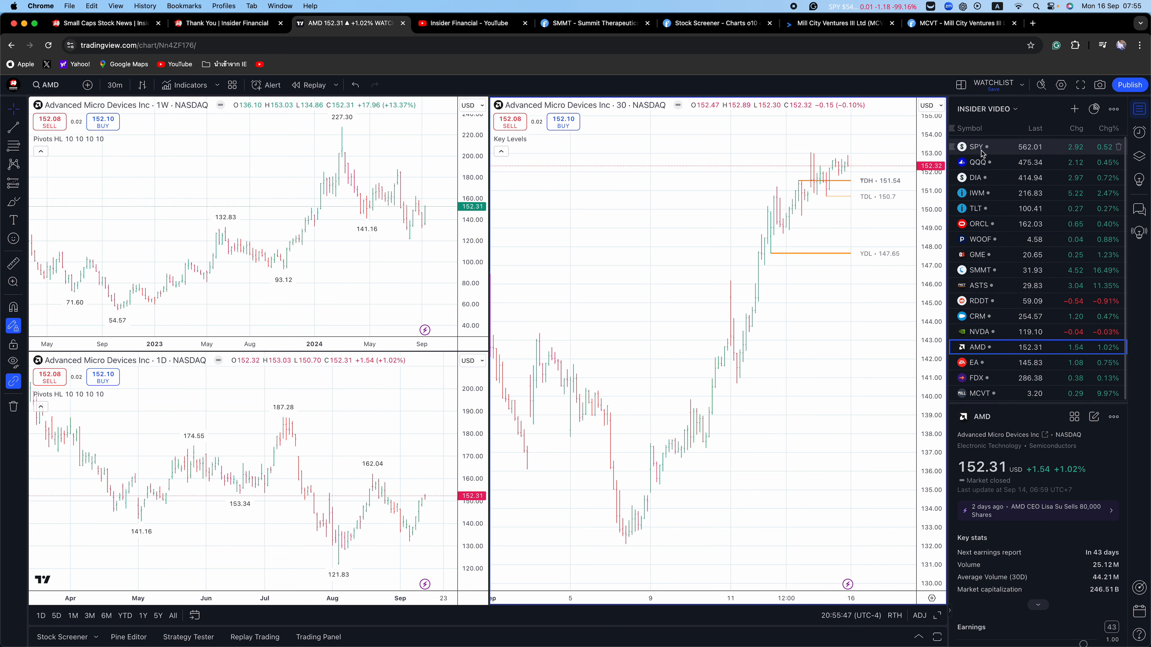
Revisit the SPY and NVDA charts, then start loading the FedEx (FDX) charts
left_click(977, 146)
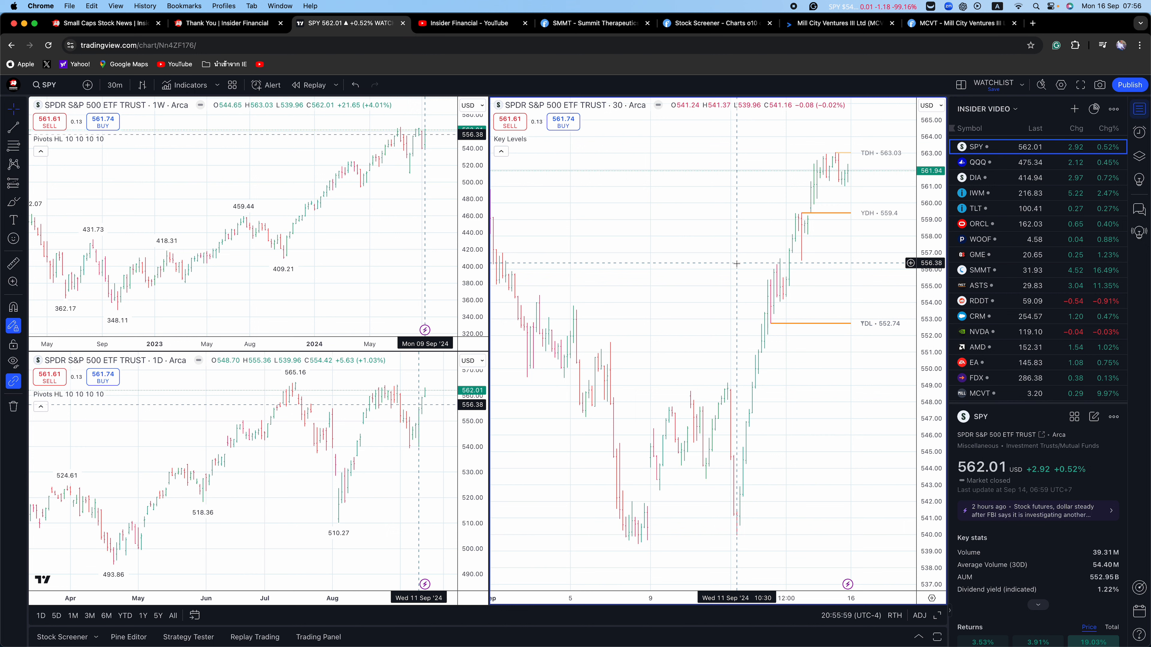
mouse_move(638, 265)
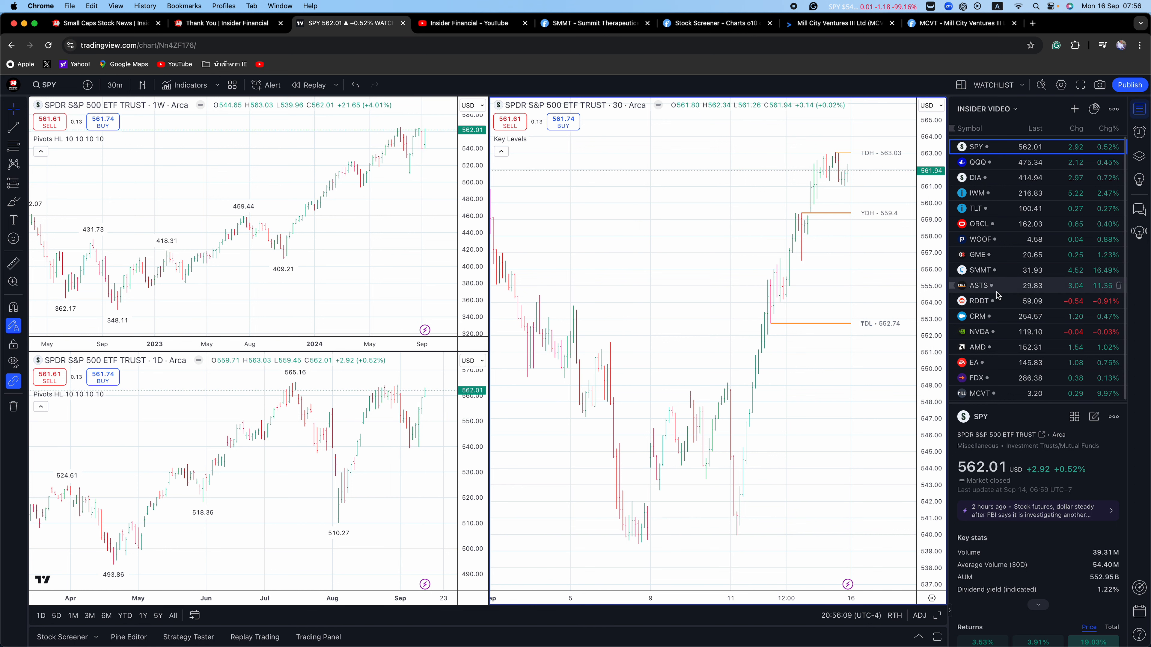
left_click(979, 331)
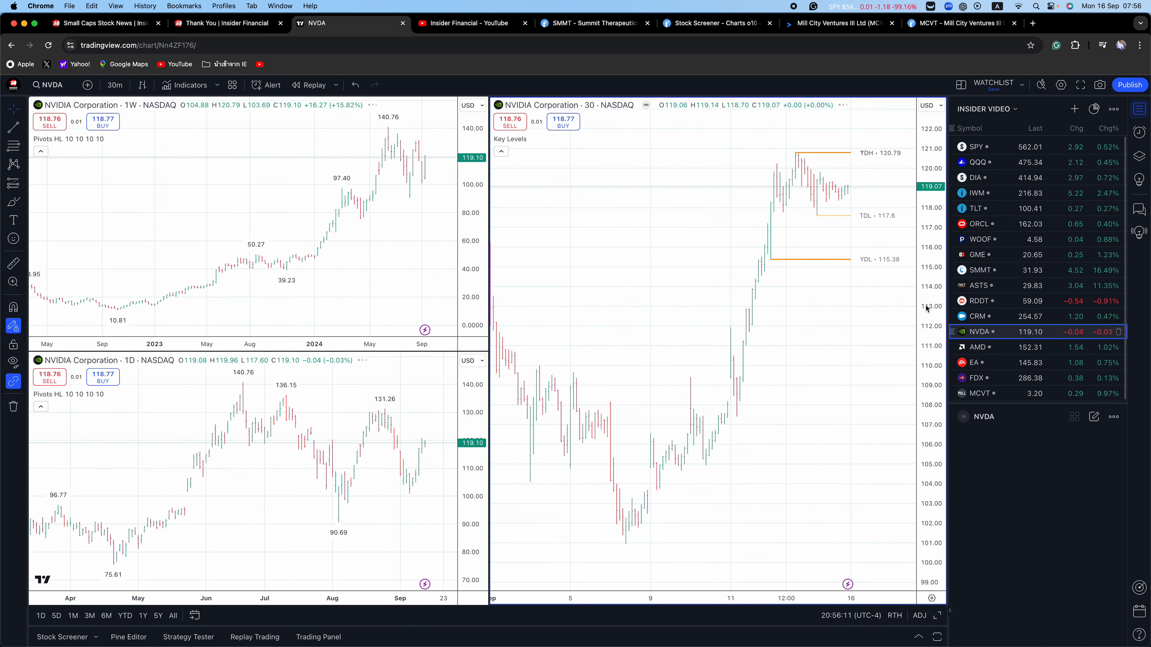
mouse_move(734, 296)
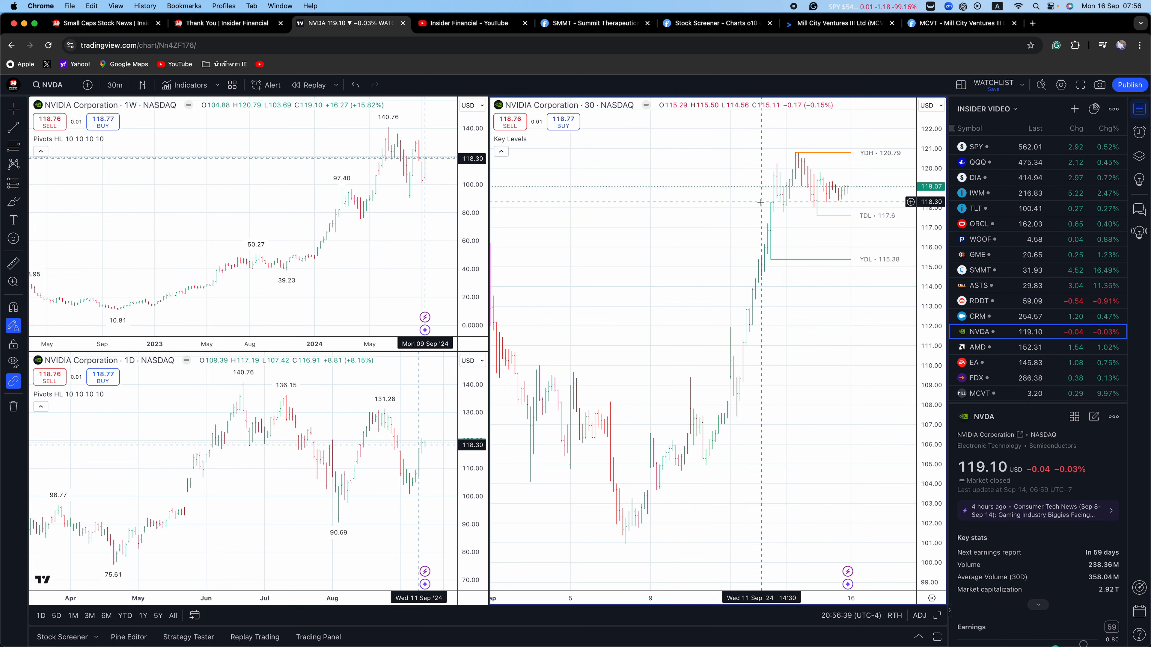
left_click(979, 378)
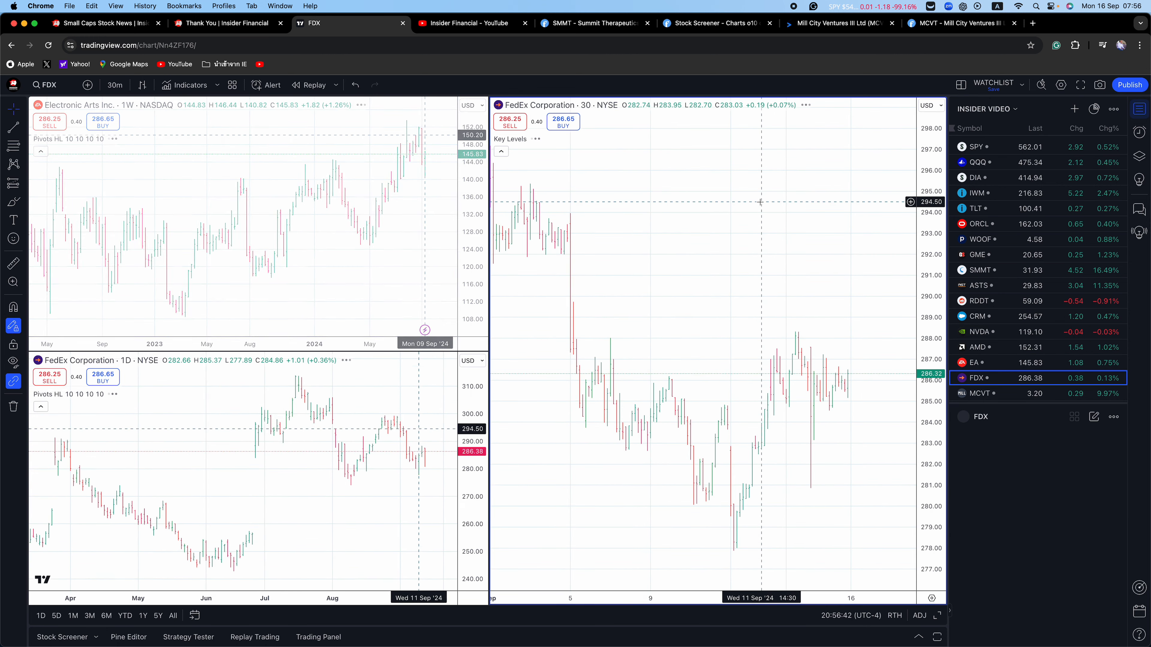
Review the Electronic Arts (EA) charts, then finish on FedEx (FDX) across all timeframes
left_click(977, 363)
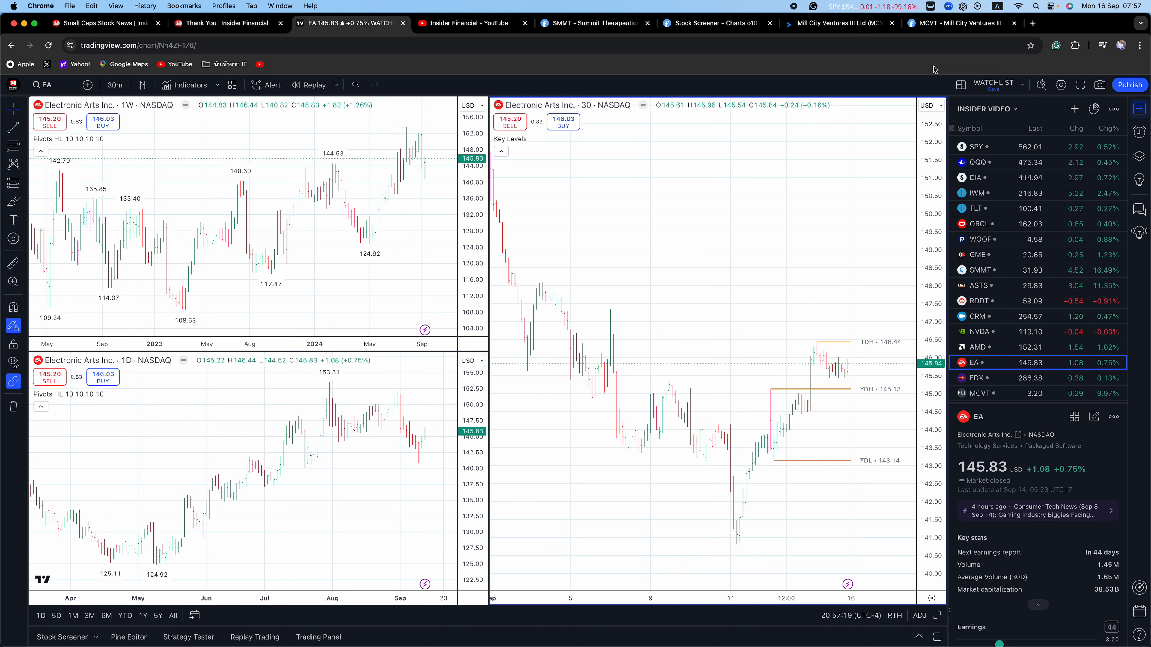
left_click(976, 379)
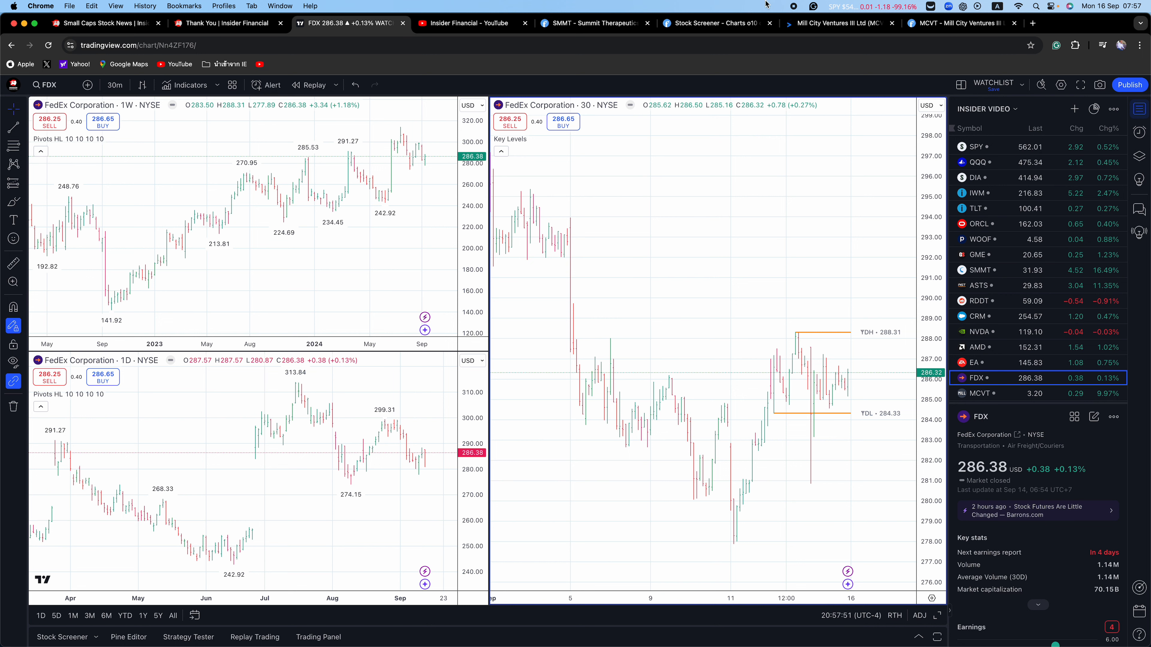
mouse_move(785, 5)
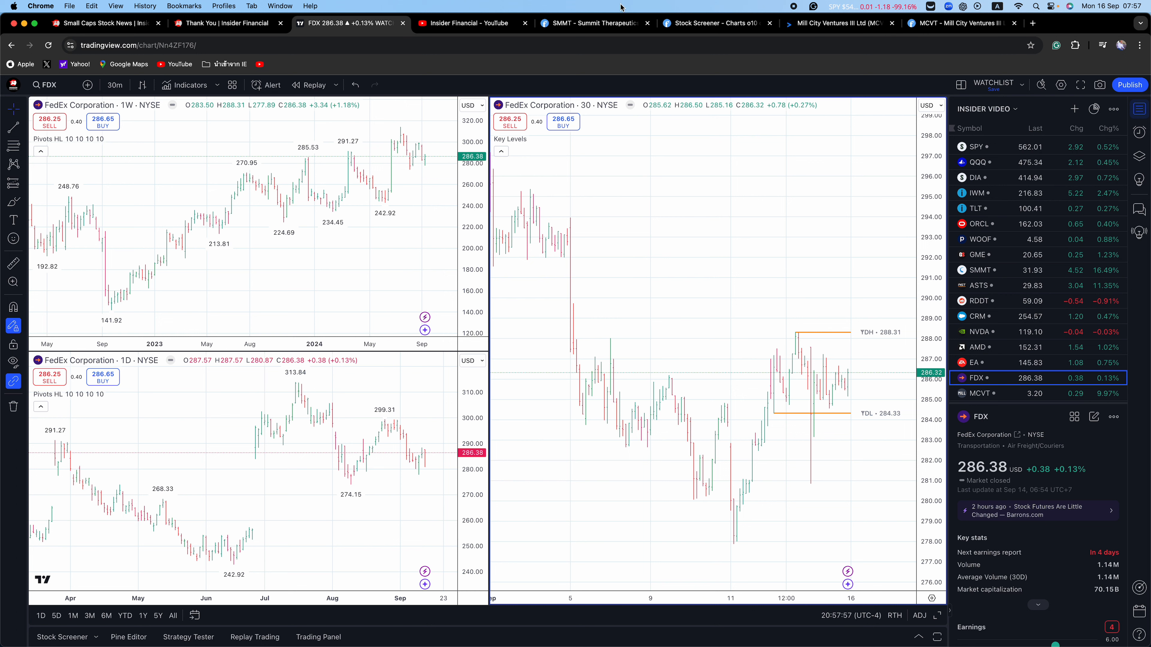
left_click(712, 23)
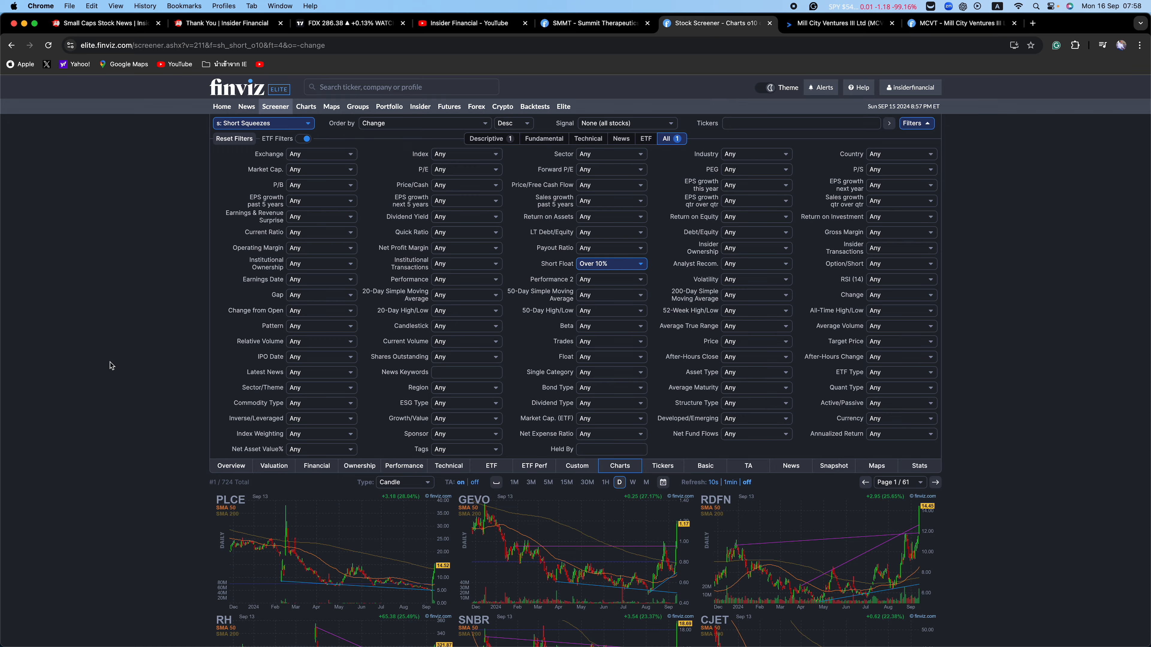
scroll("down", 3)
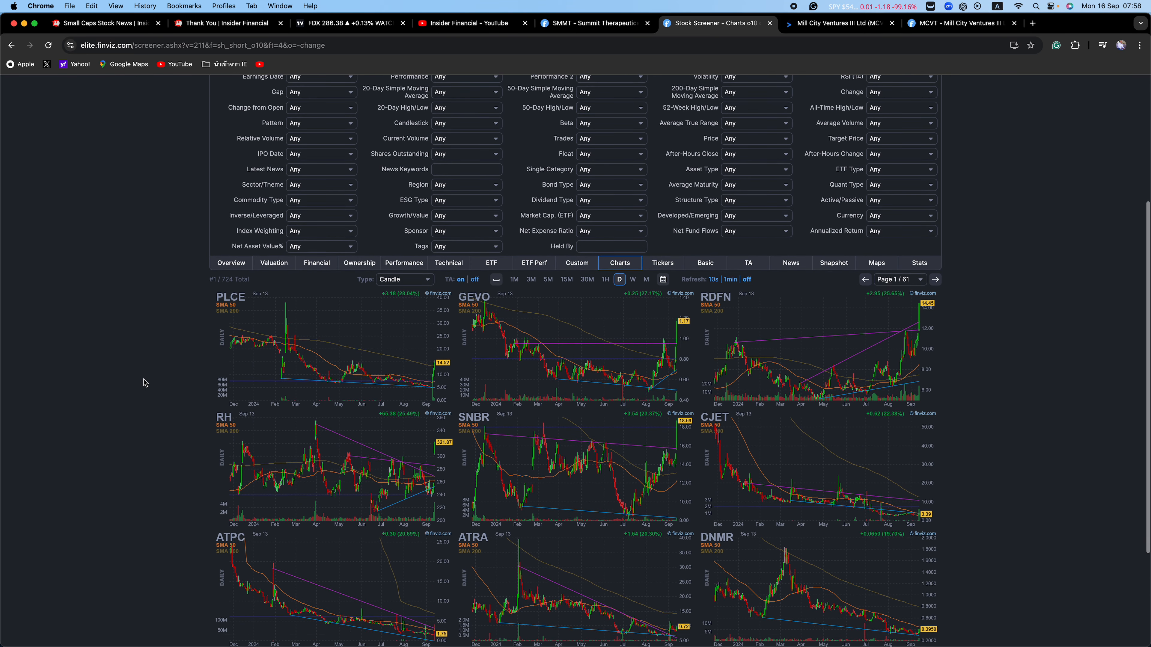
scroll("down", 3)
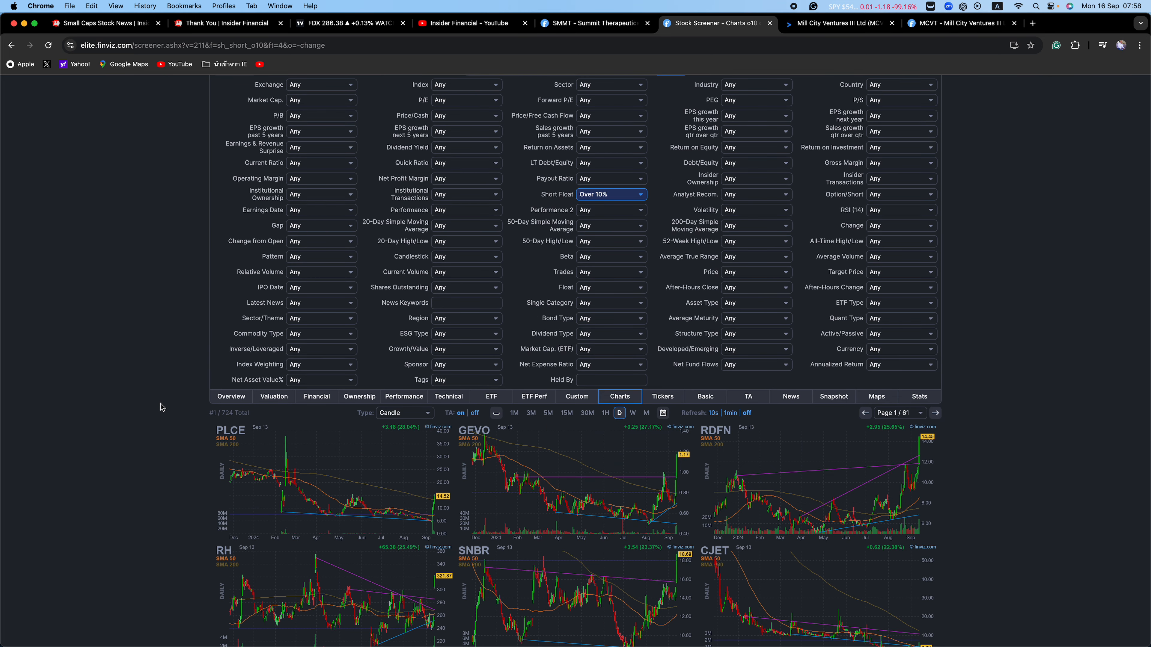
scroll("down", 3)
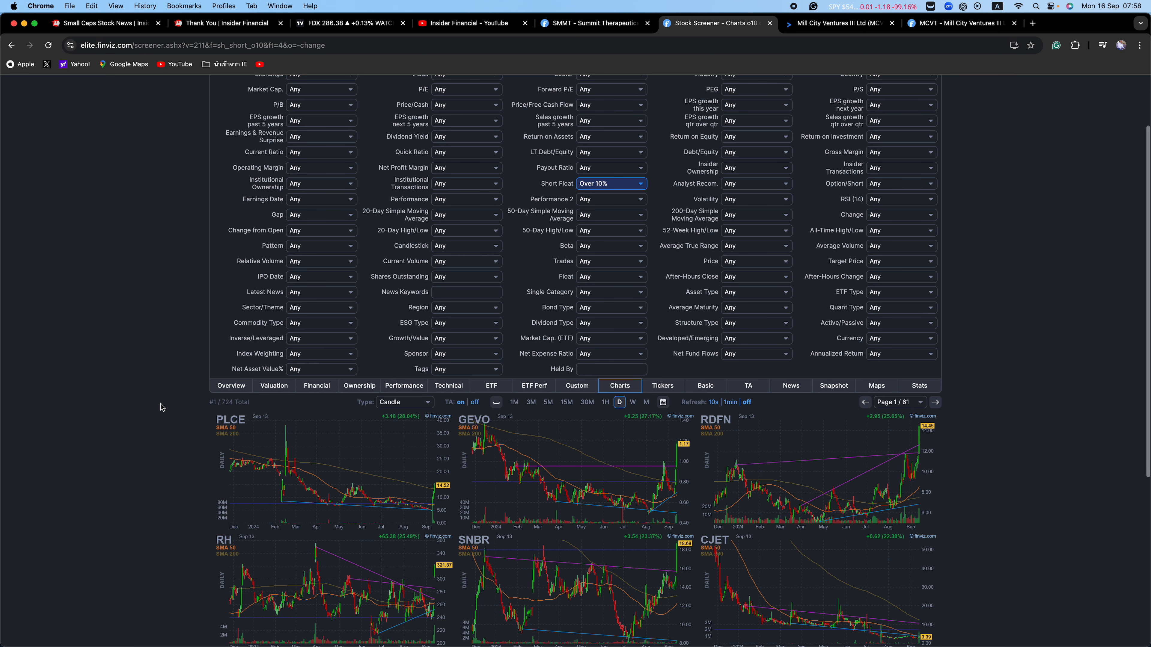
scroll("down", 3)
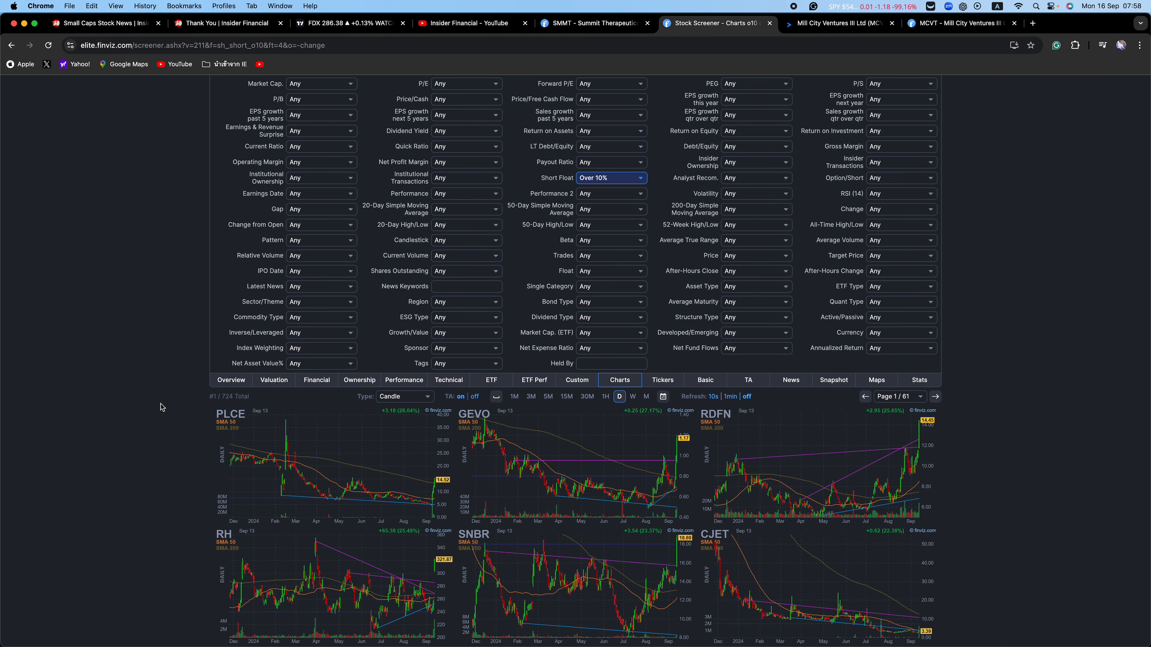
mouse_move(161, 410)
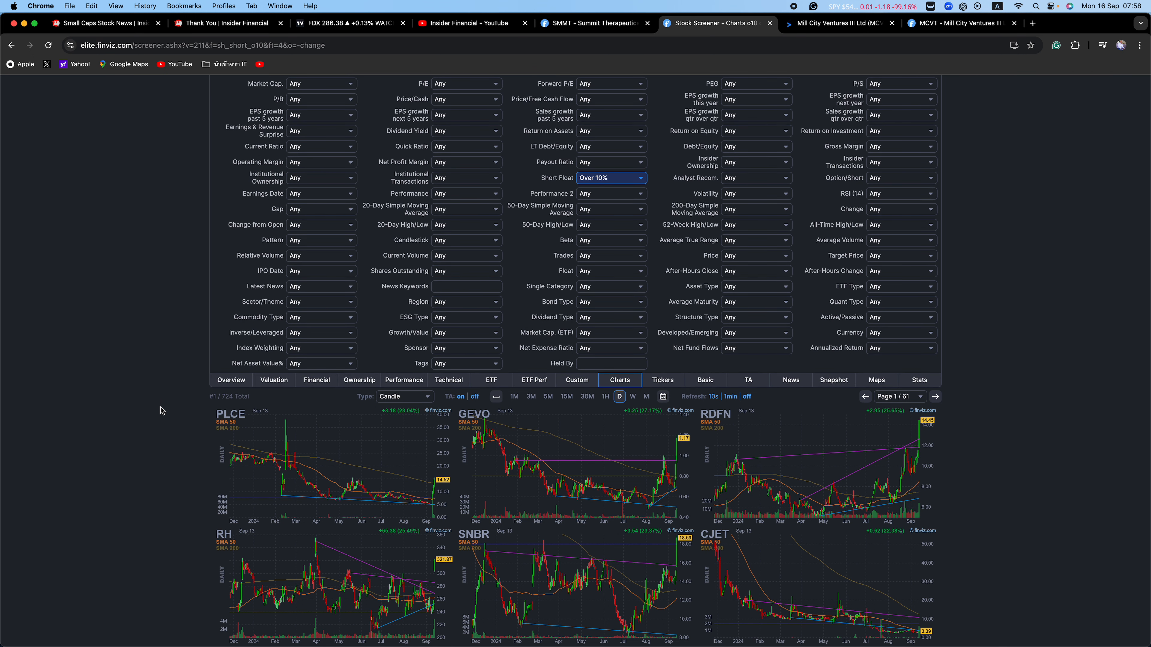
scroll("down", 3)
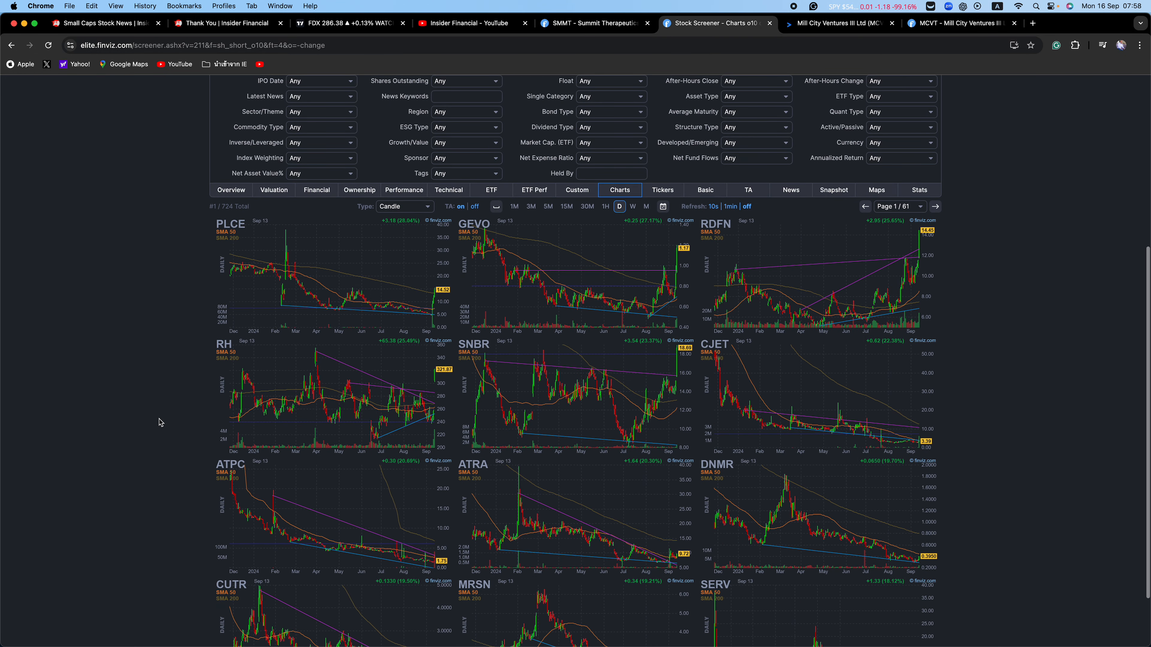
scroll("down", 3)
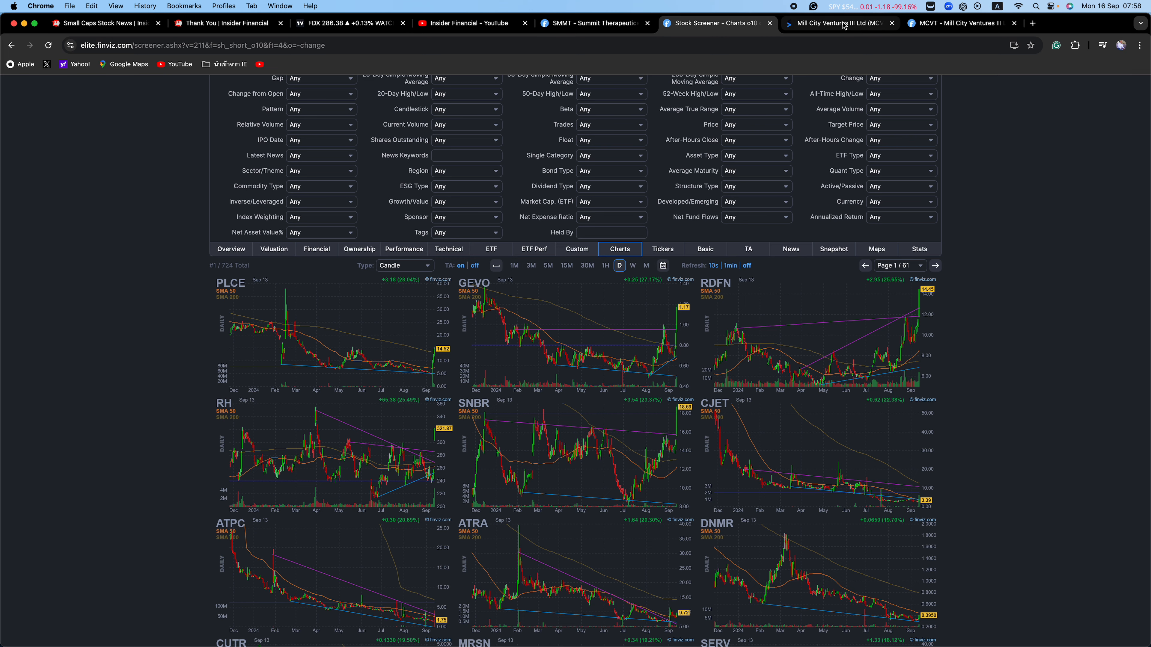
Look over the MCVT Finviz quote page, then its Stocktwits discussion feed
left_click(837, 23)
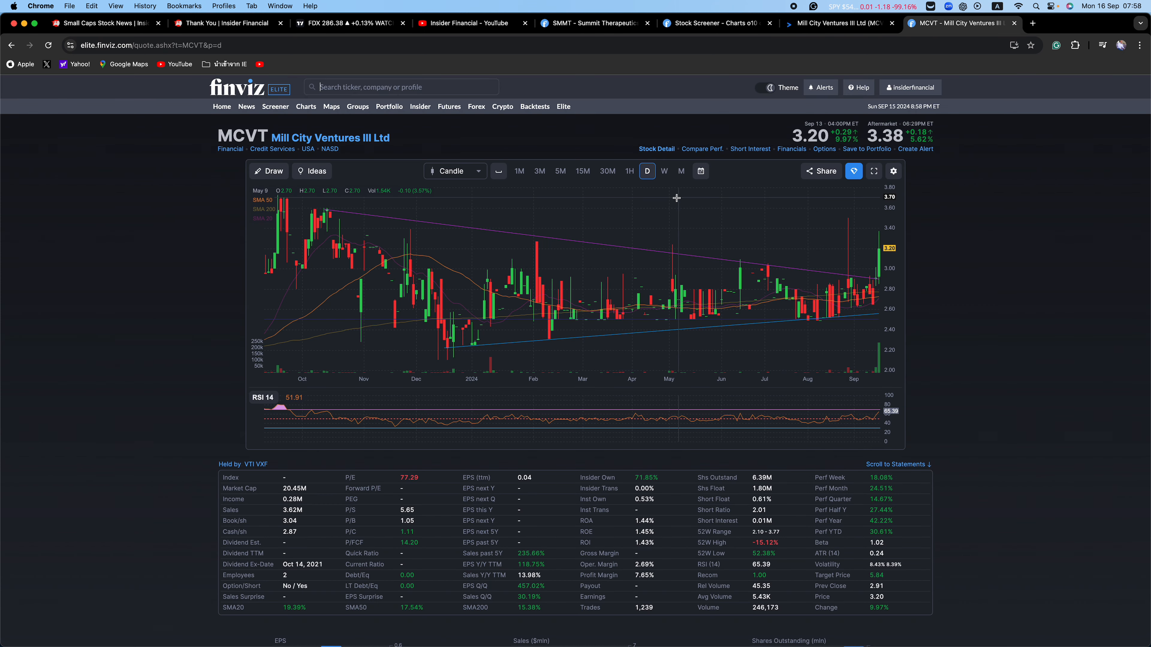
mouse_move(208, 361)
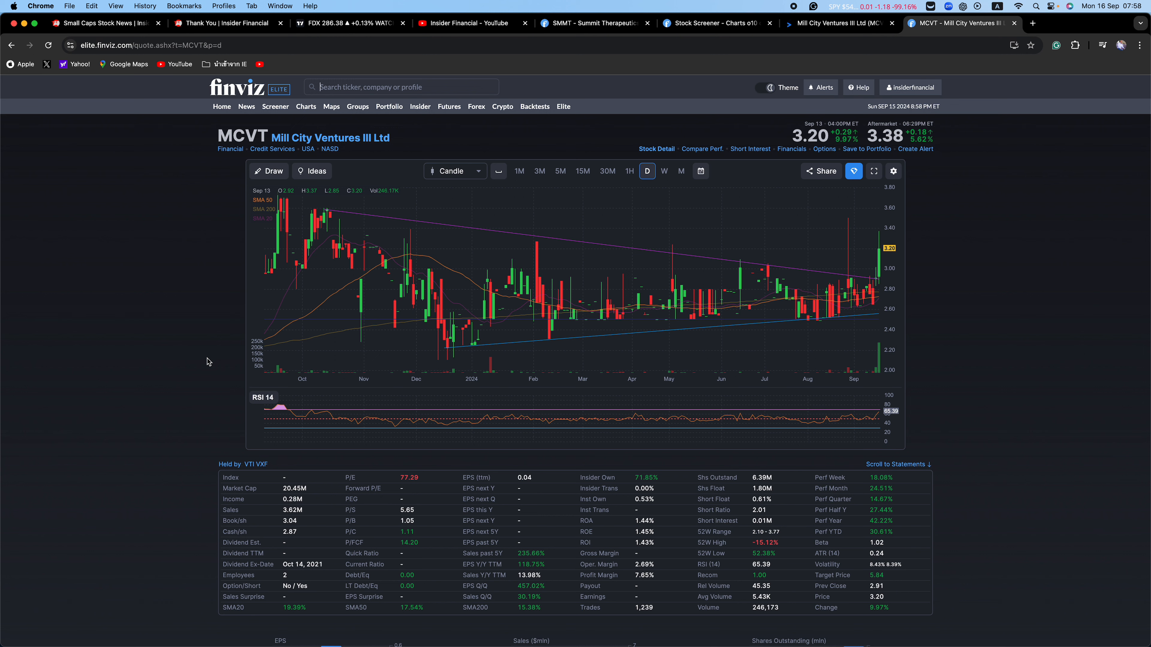
left_click(829, 22)
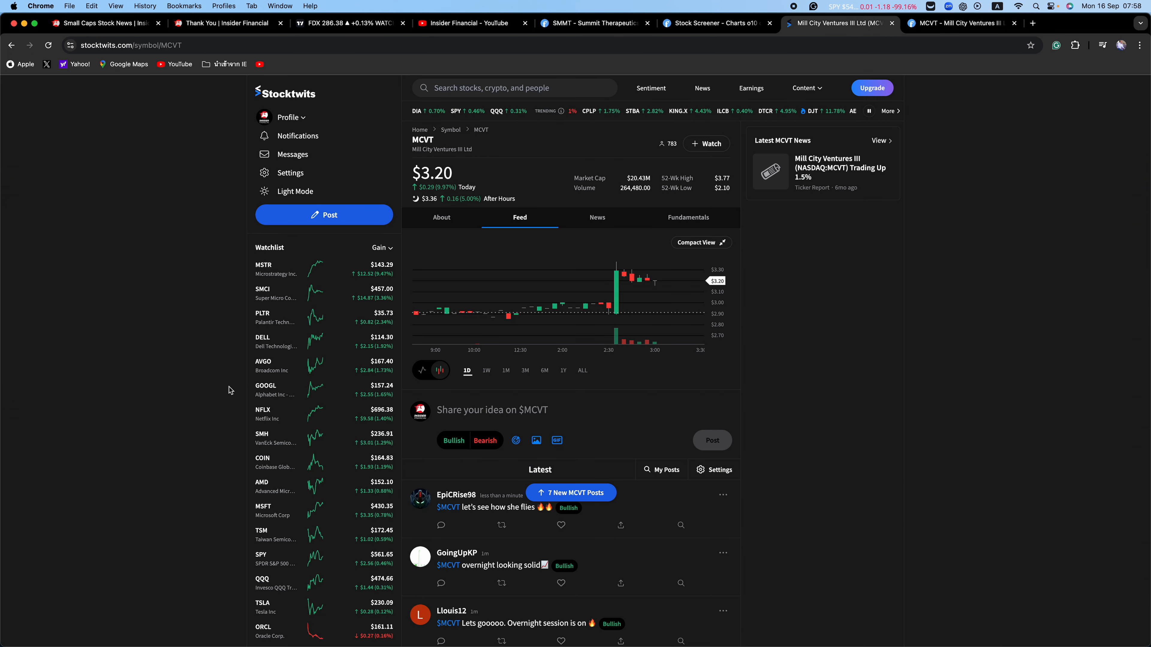
scroll("down", 3)
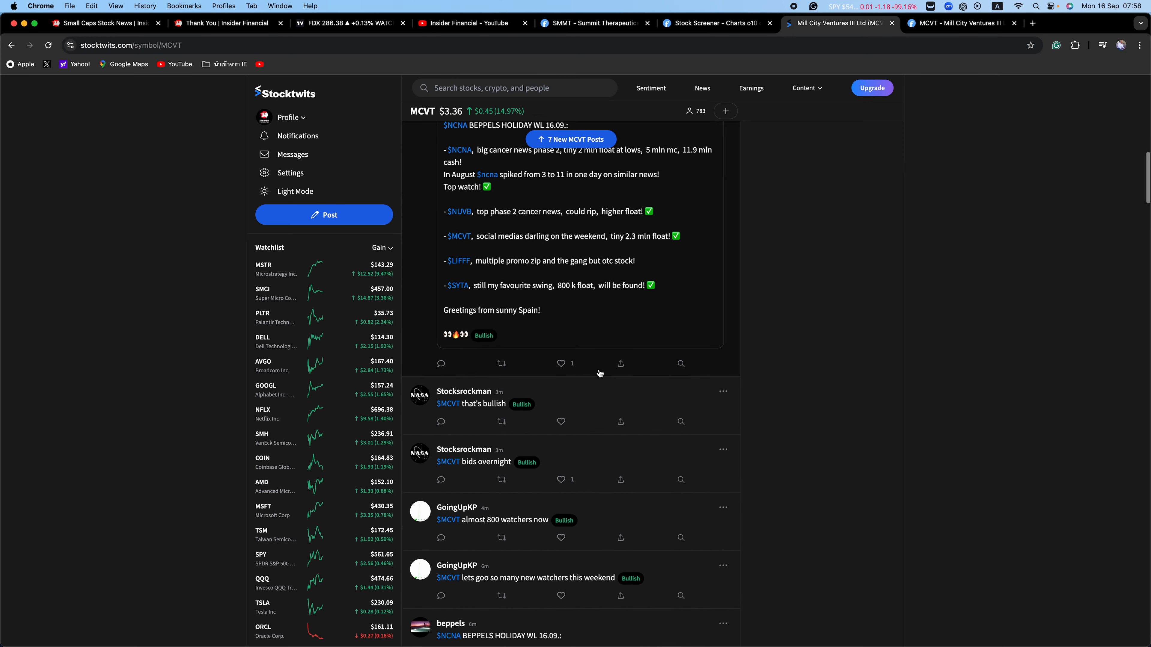
scroll("down", 3)
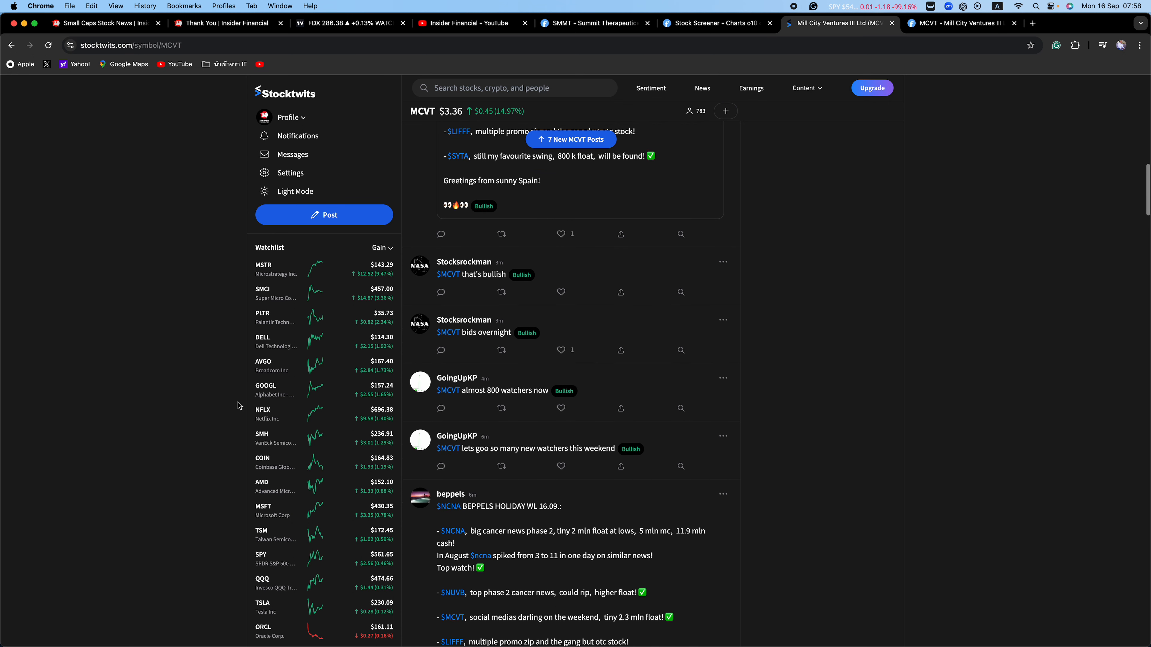
scroll("down", 3)
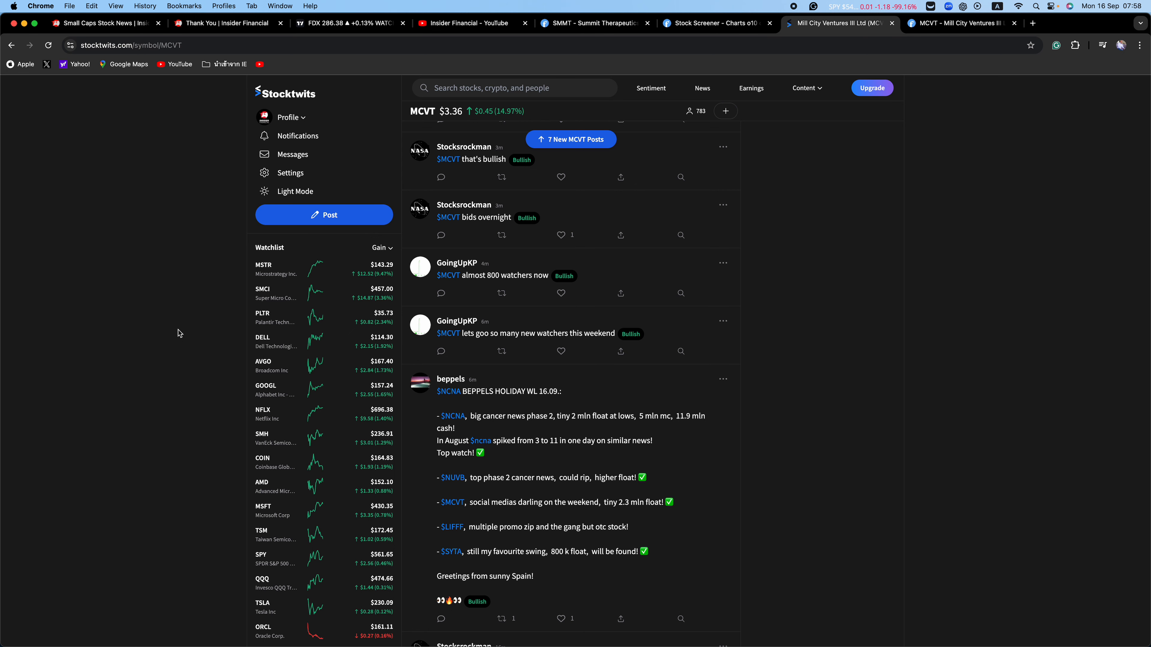
scroll("down", 3)
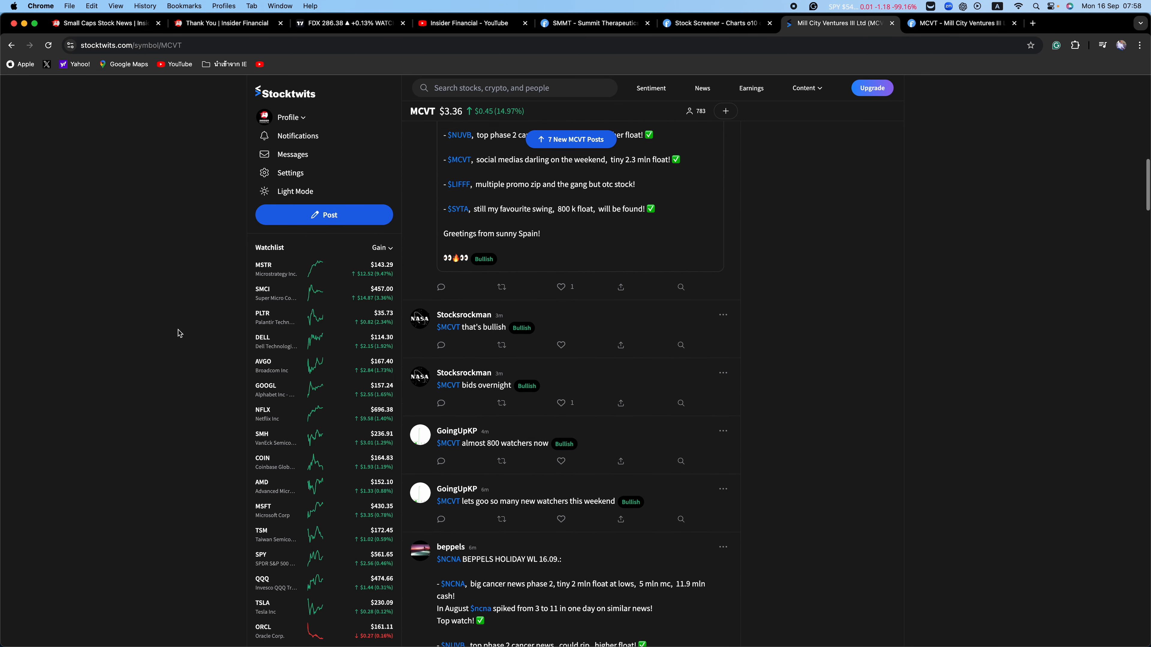
scroll("down", 3)
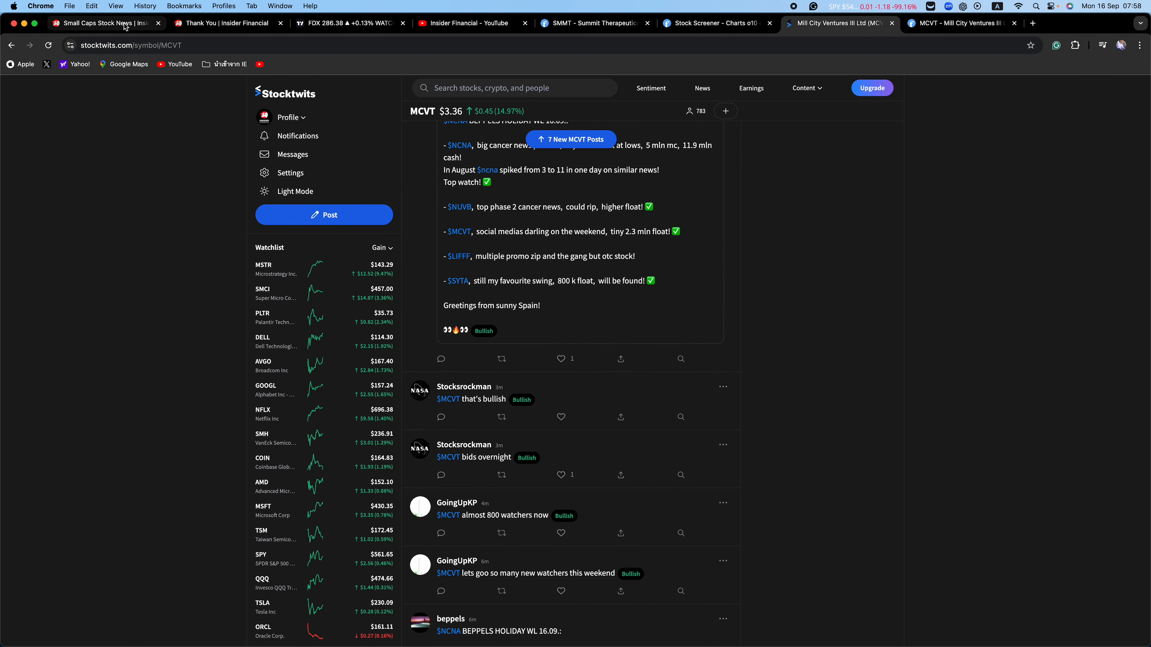
Bring up the Insider Financial site and scroll down its page
left_click(102, 22)
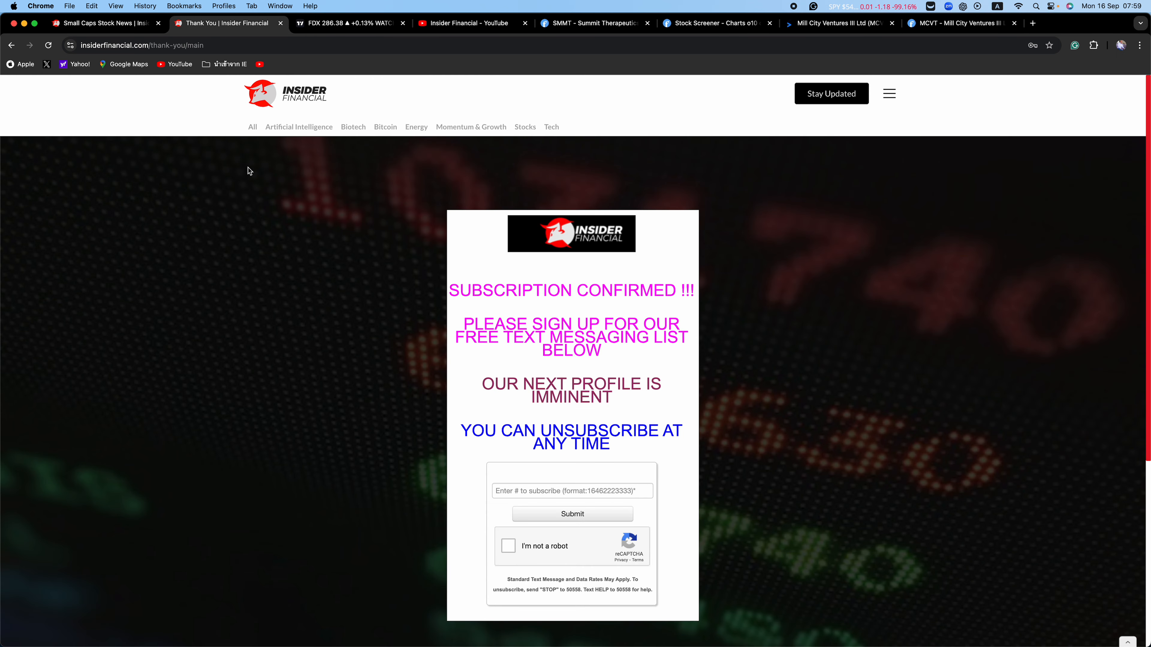
mouse_move(339, 284)
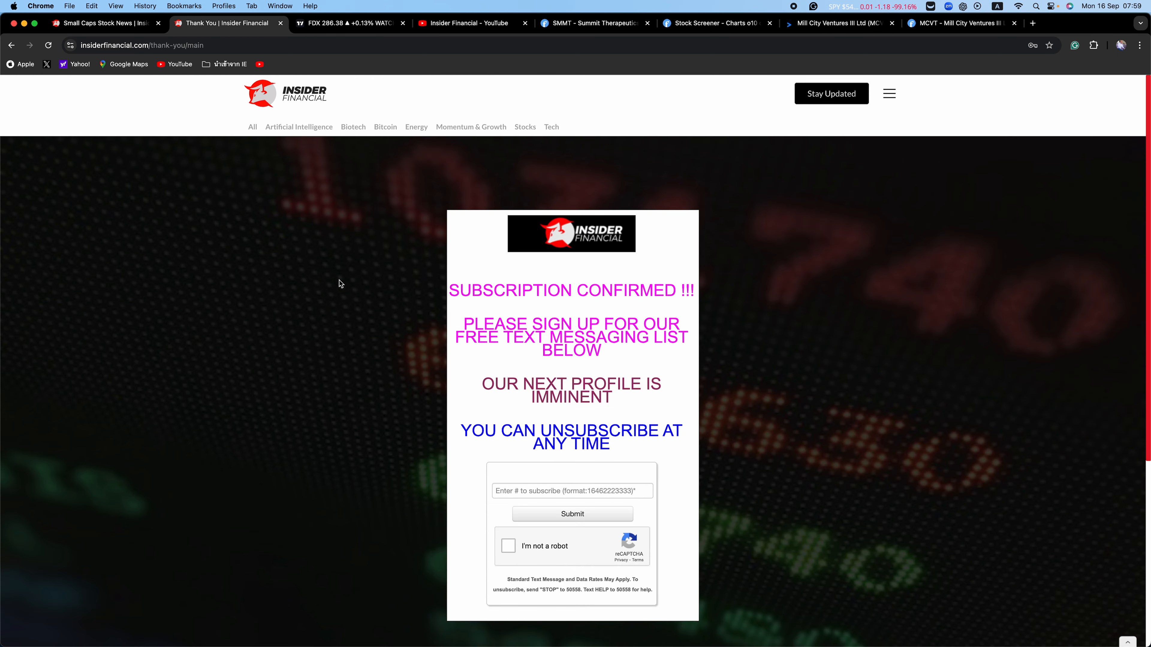
mouse_move(374, 339)
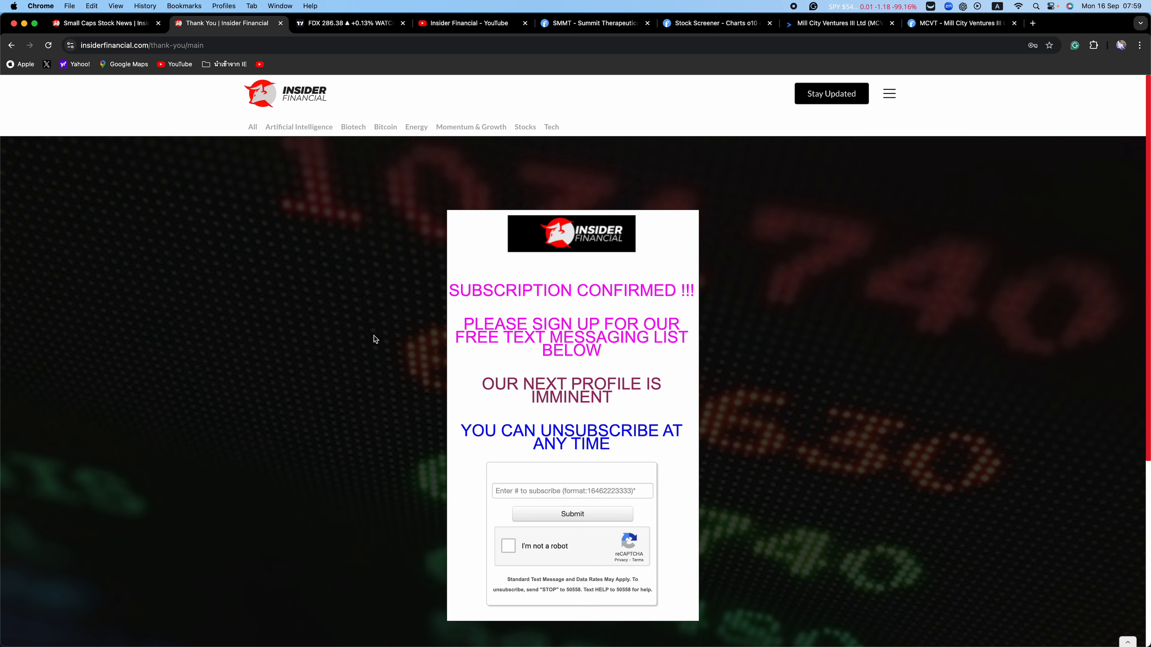
scroll("down", 3)
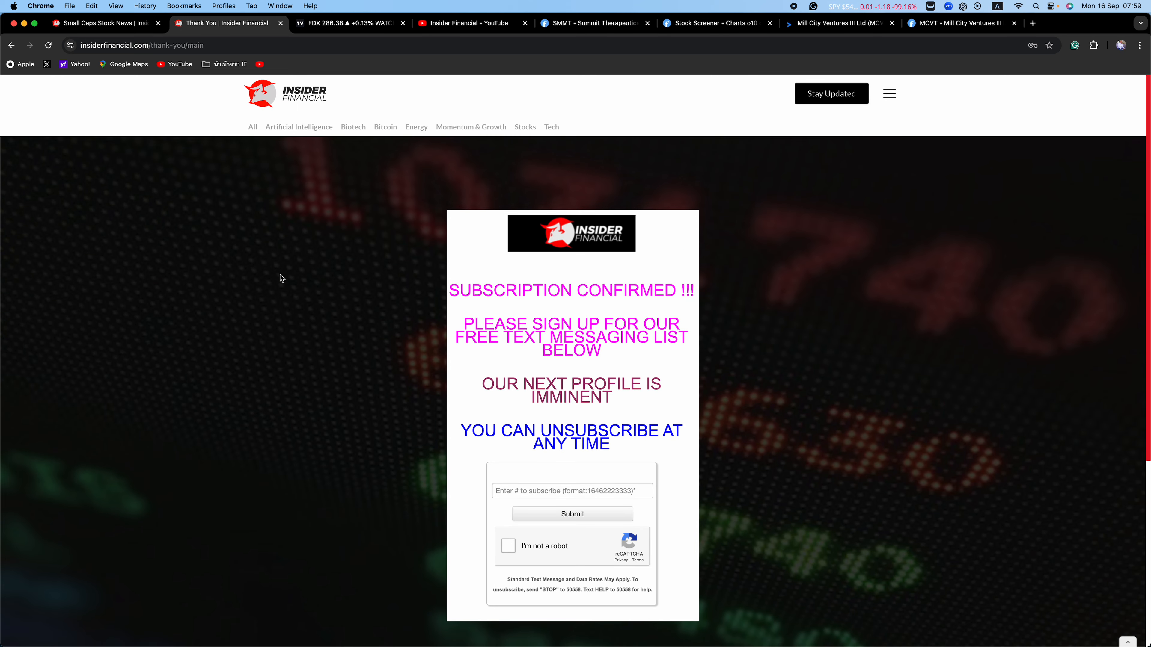
mouse_move(320, 80)
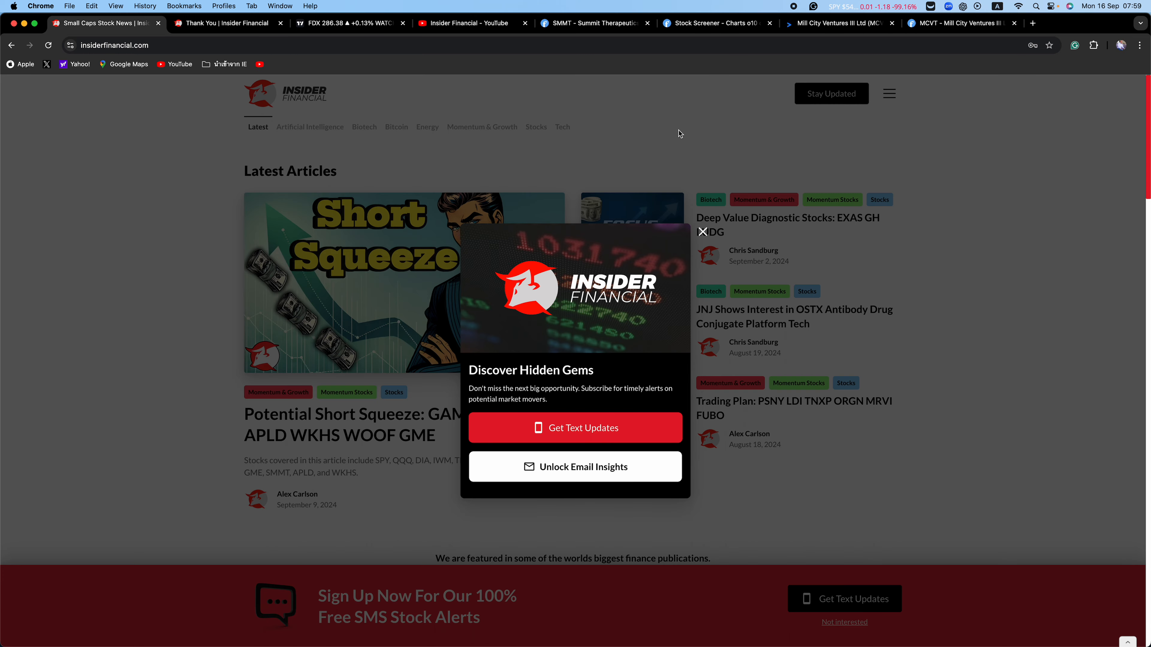
Close the Discover Hidden Gems pop-up and browse down past categories to the older article listings
left_click(701, 231)
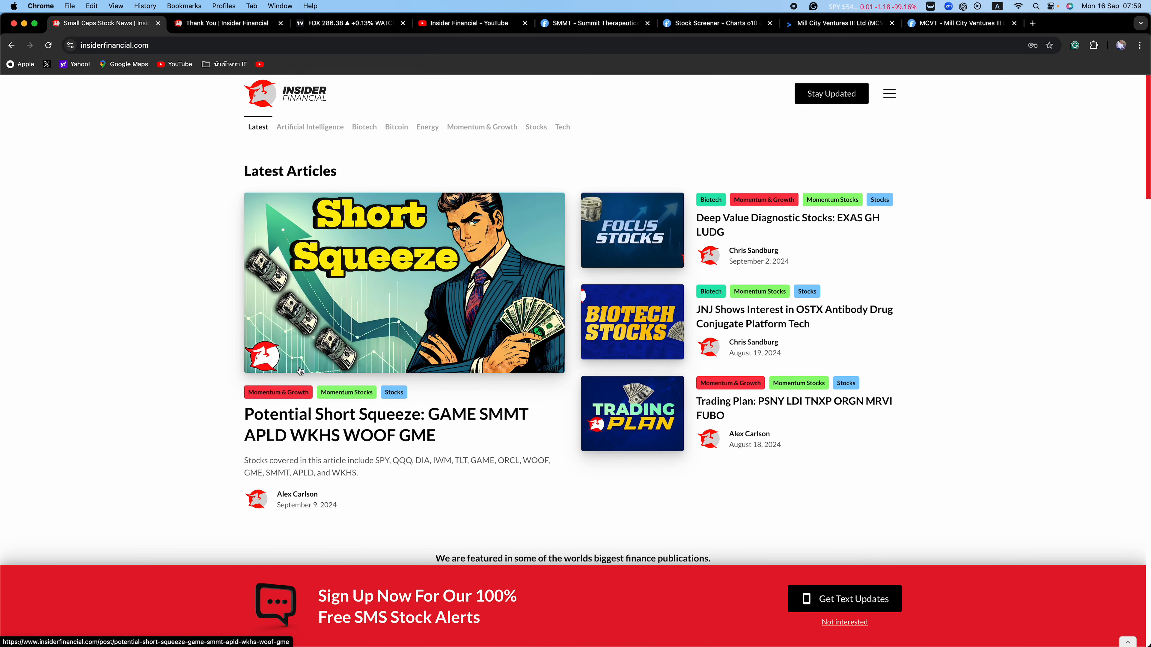
scroll("down", 3)
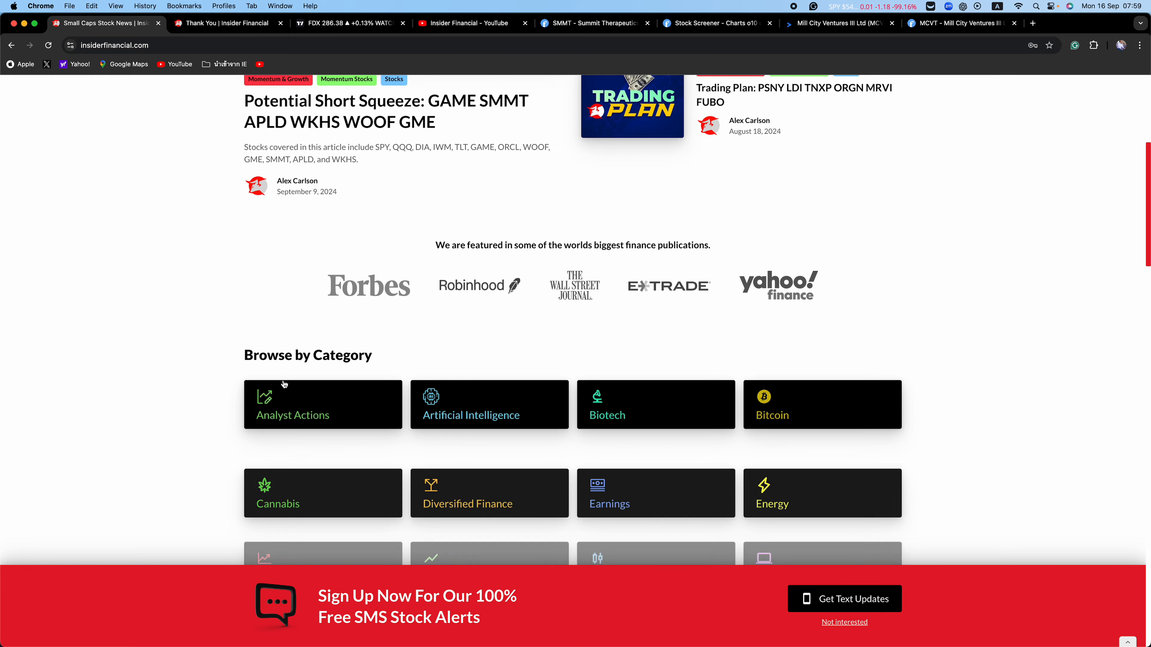
scroll("down", 3)
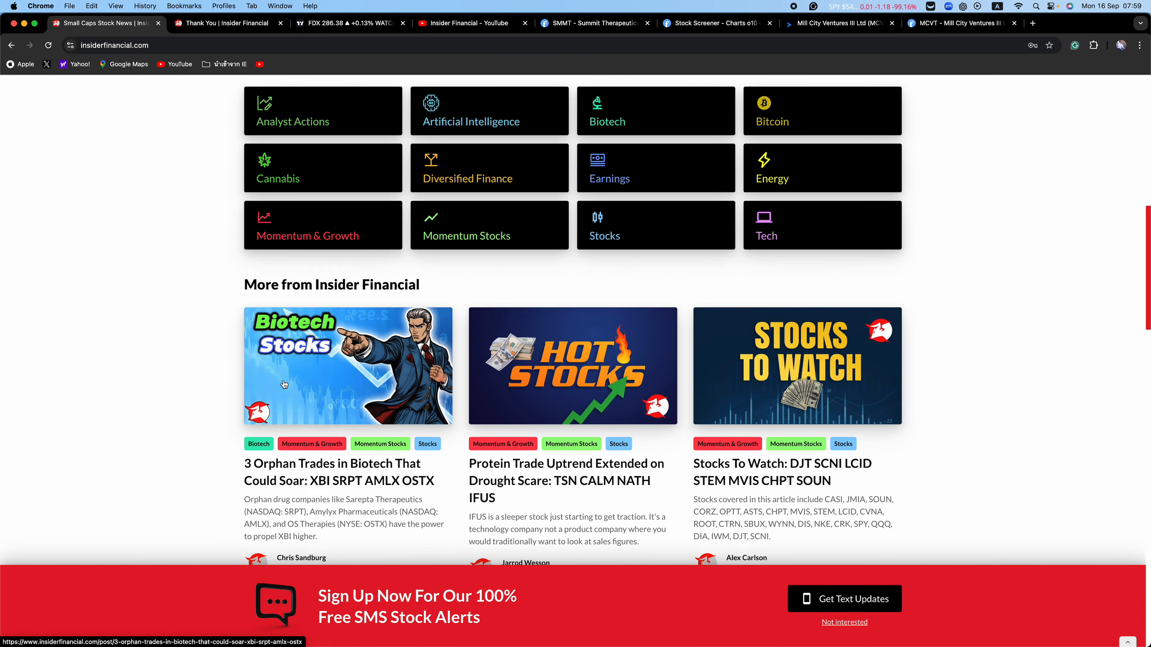
scroll("down", 3)
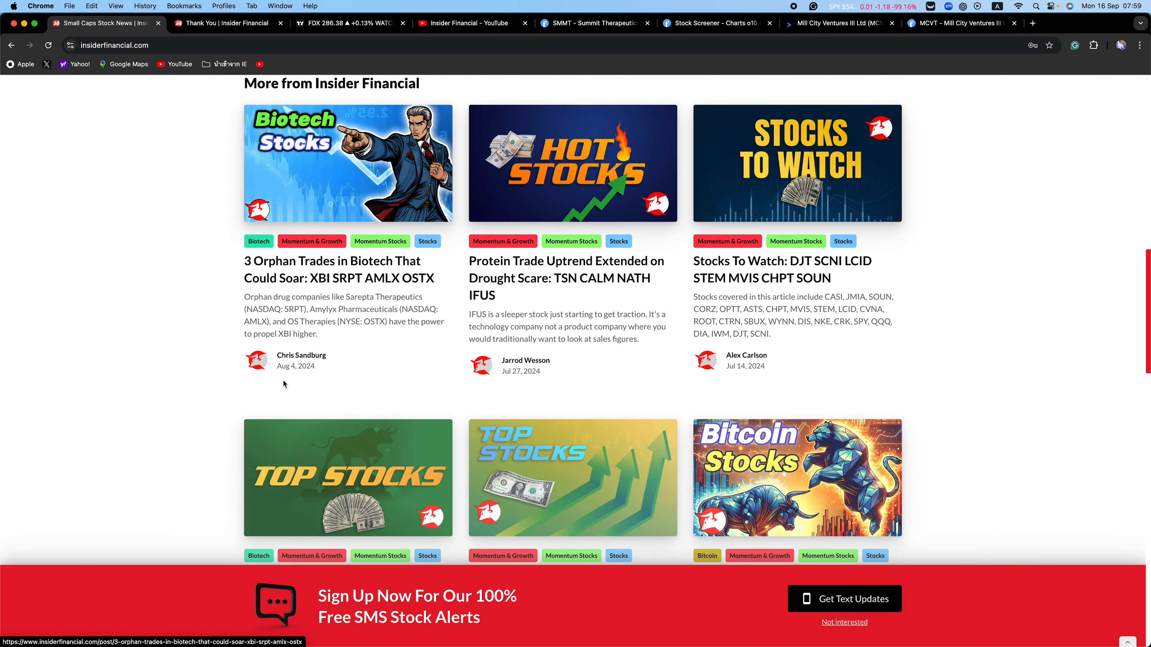
scroll("down", 3)
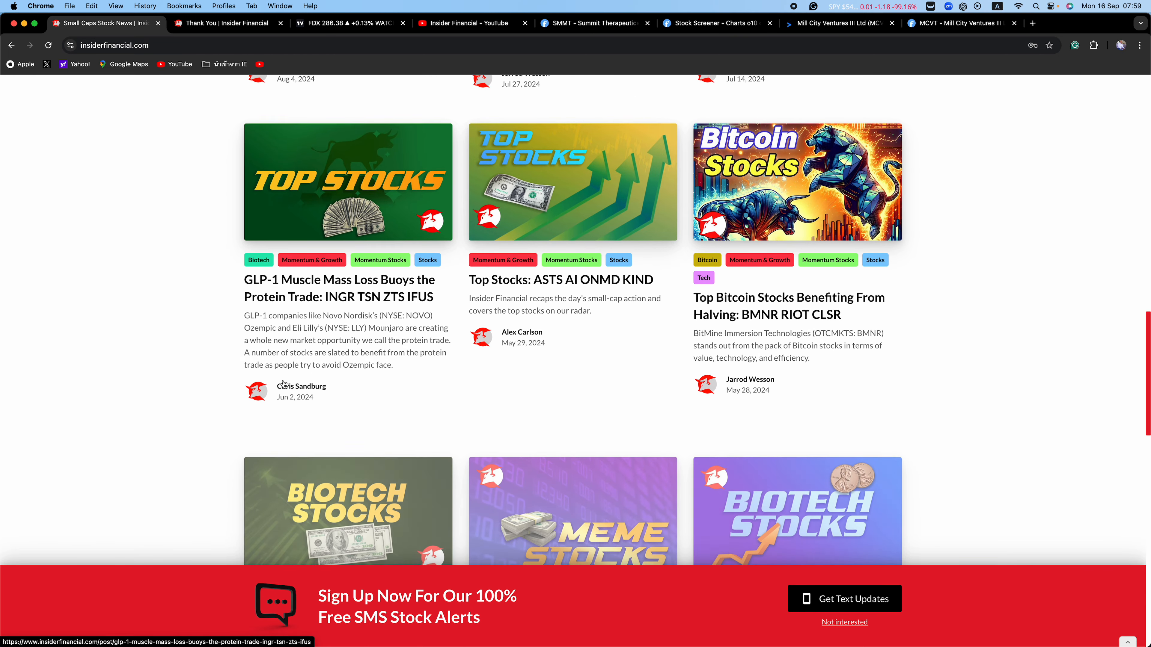
scroll("down", 3)
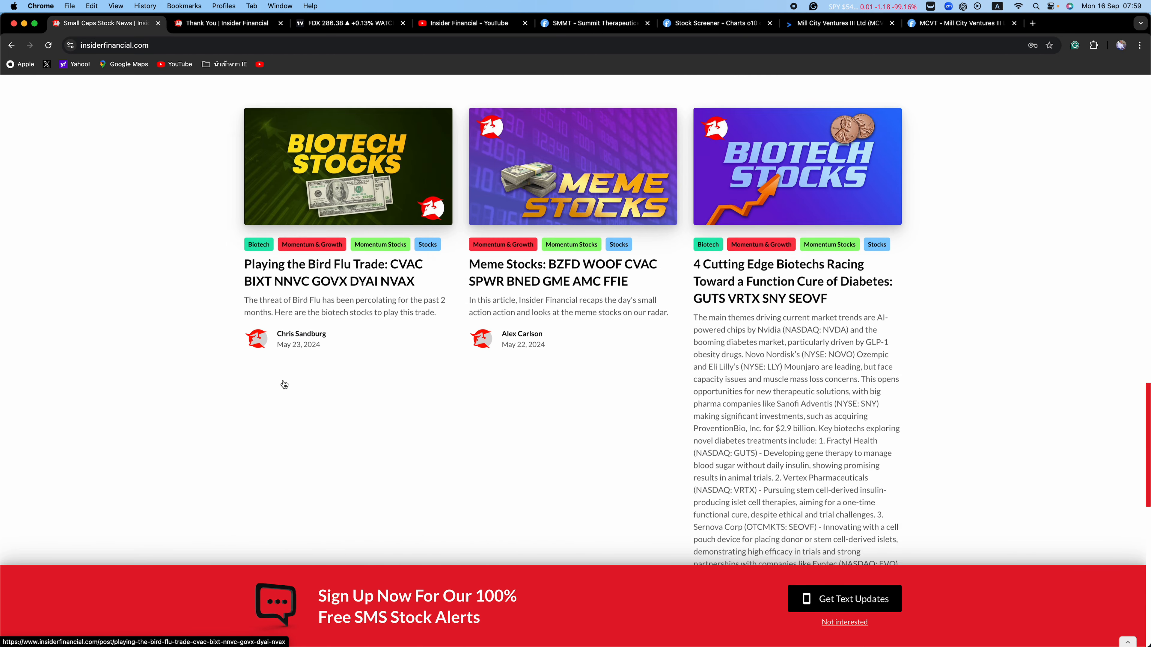
scroll("down", 3)
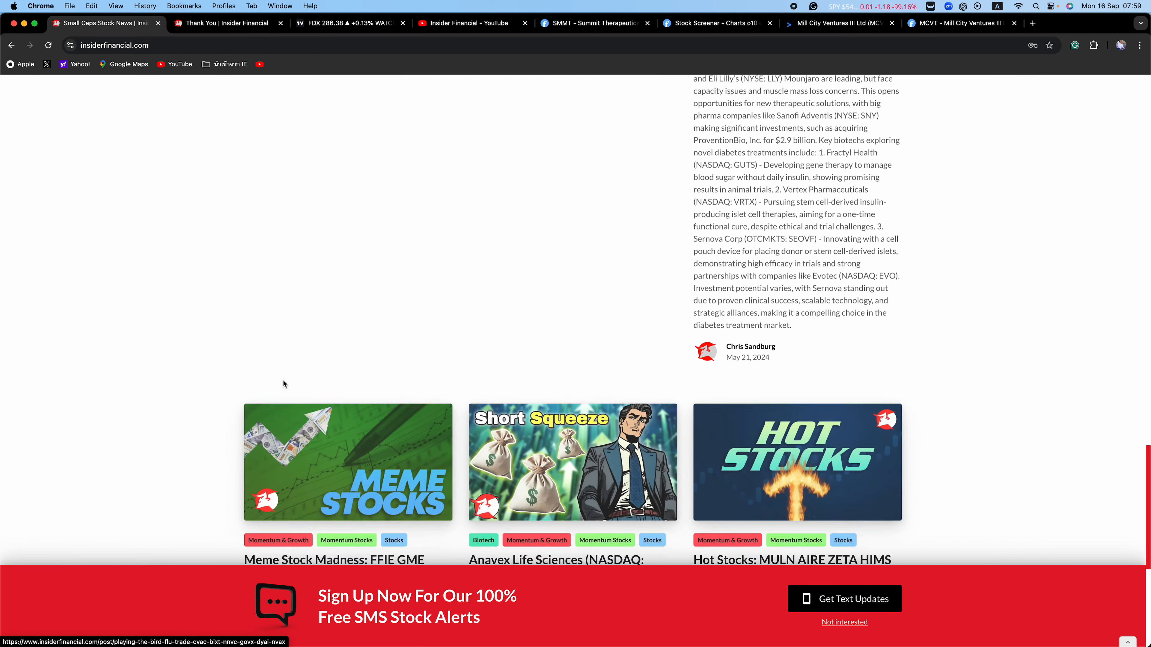